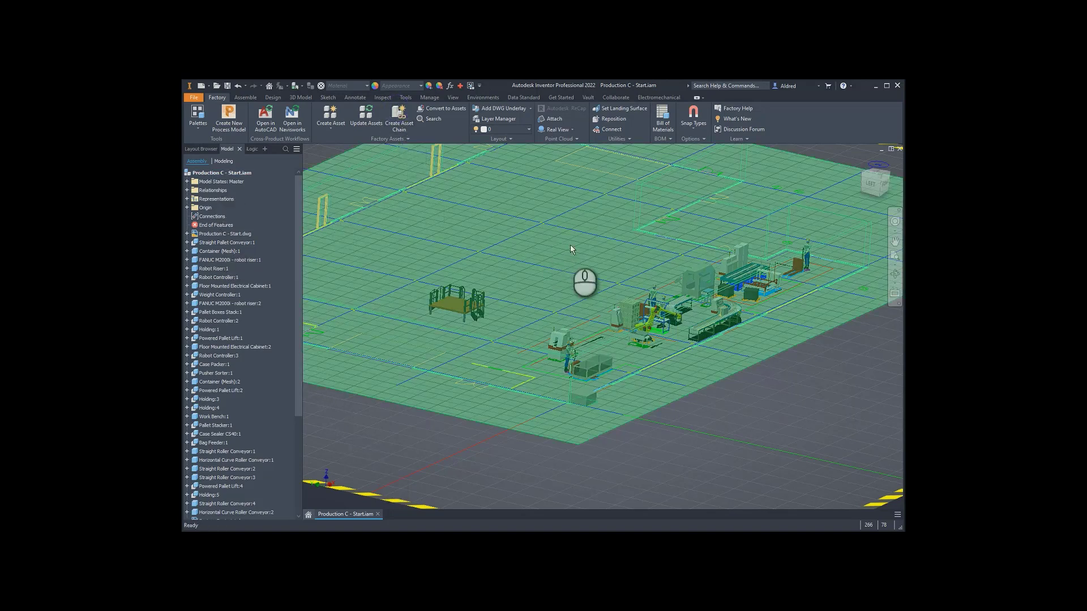
Start a new asset chain named 'My first asset chain' with metric units
{"action": "left_click", "coordinate": [397, 119]}
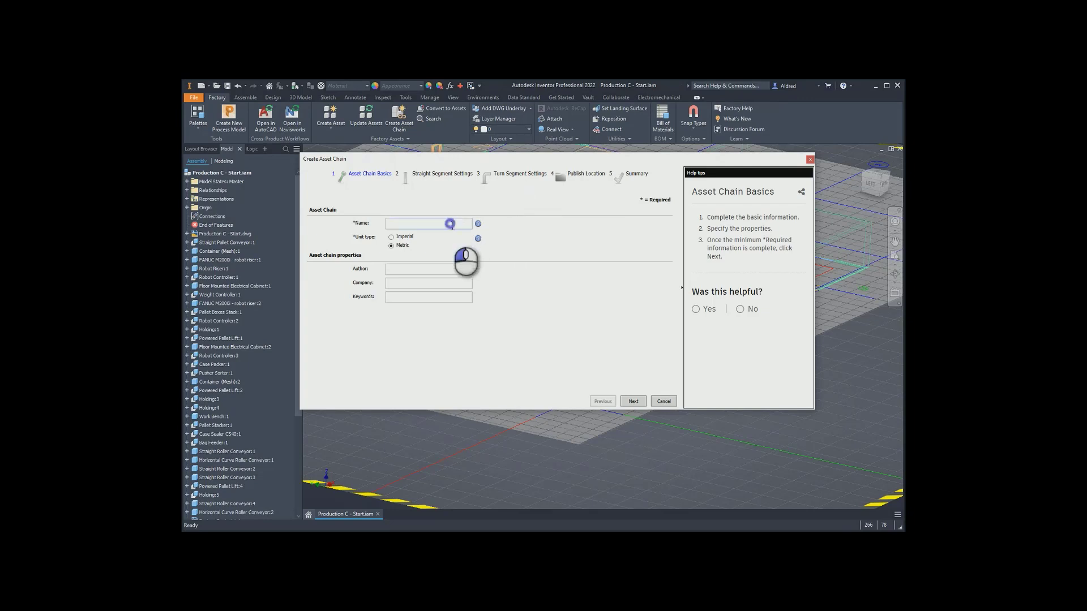
{"action": "type", "text": "My first asset"}
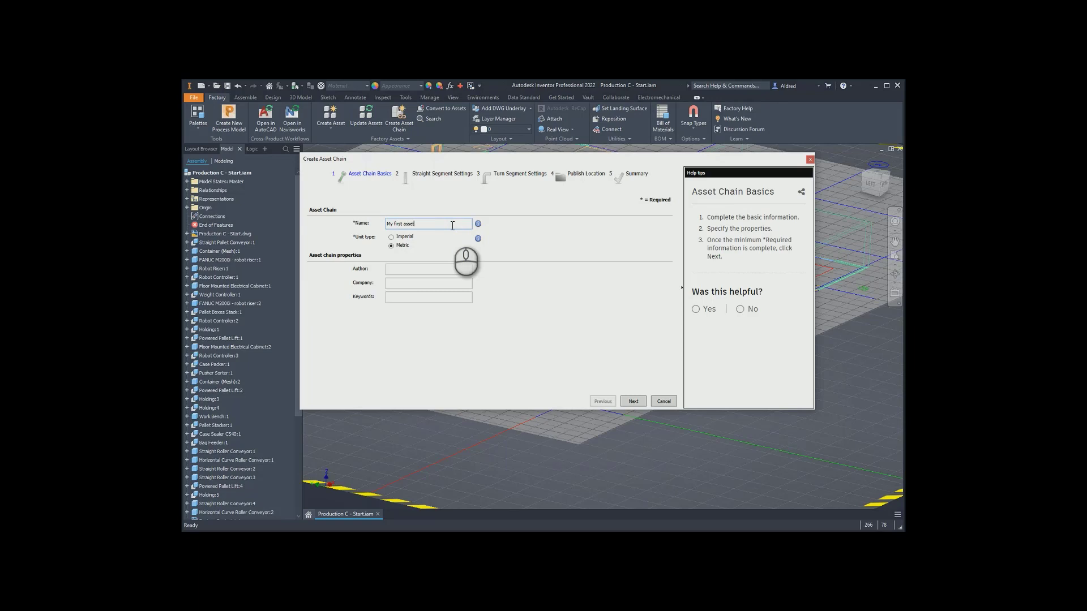
{"action": "type", "text": "chain"}
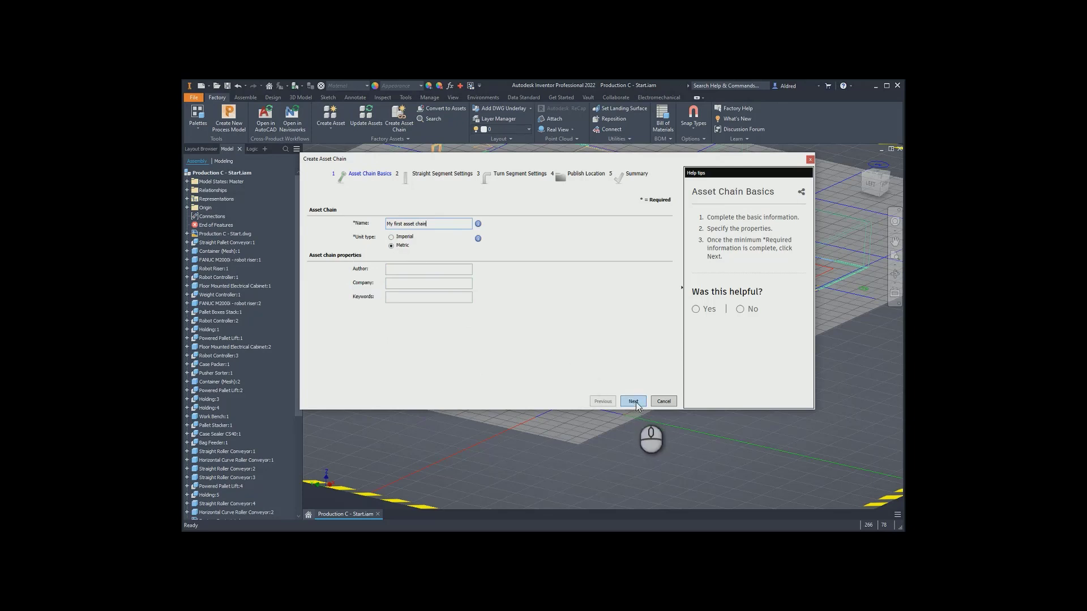
Search the library for 'roller' and set Straight Roller Conveyor as the straight segment asset
{"action": "left_click", "coordinate": [632, 401]}
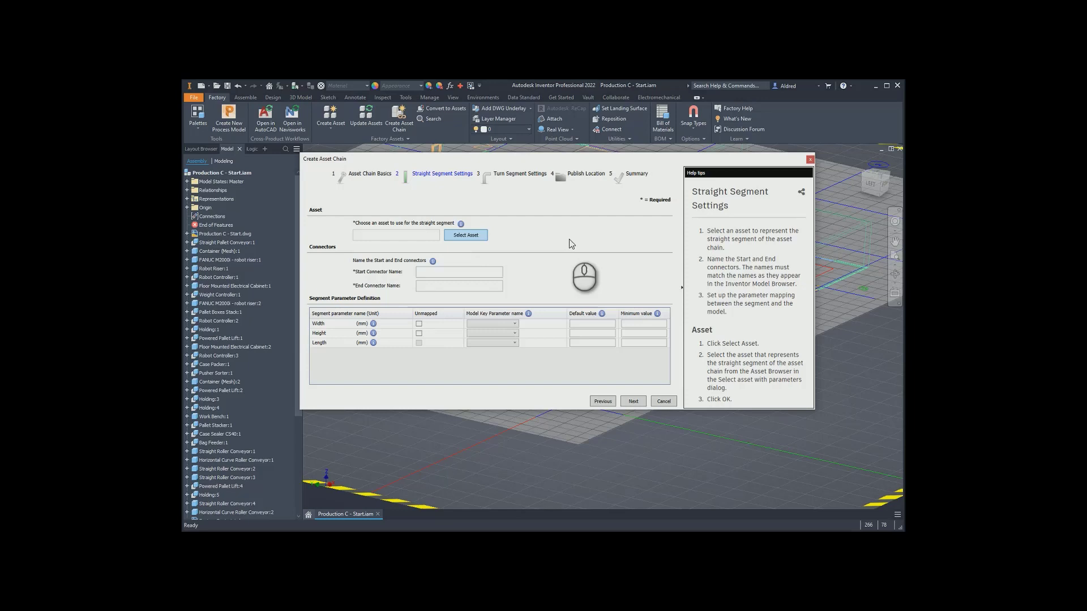
{"action": "left_click", "coordinate": [465, 234]}
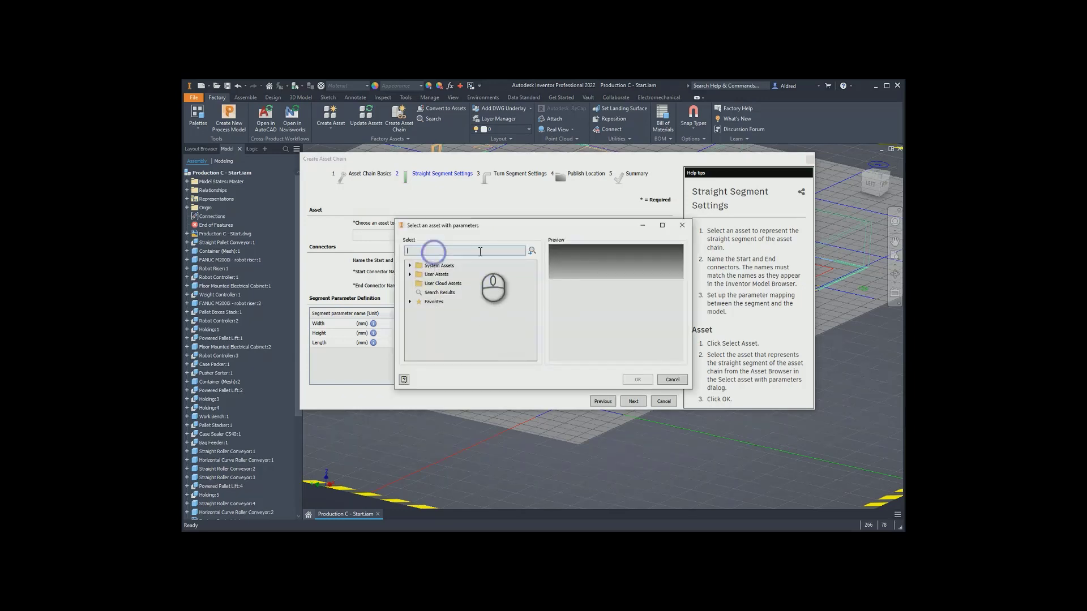
{"action": "type", "text": "roller"}
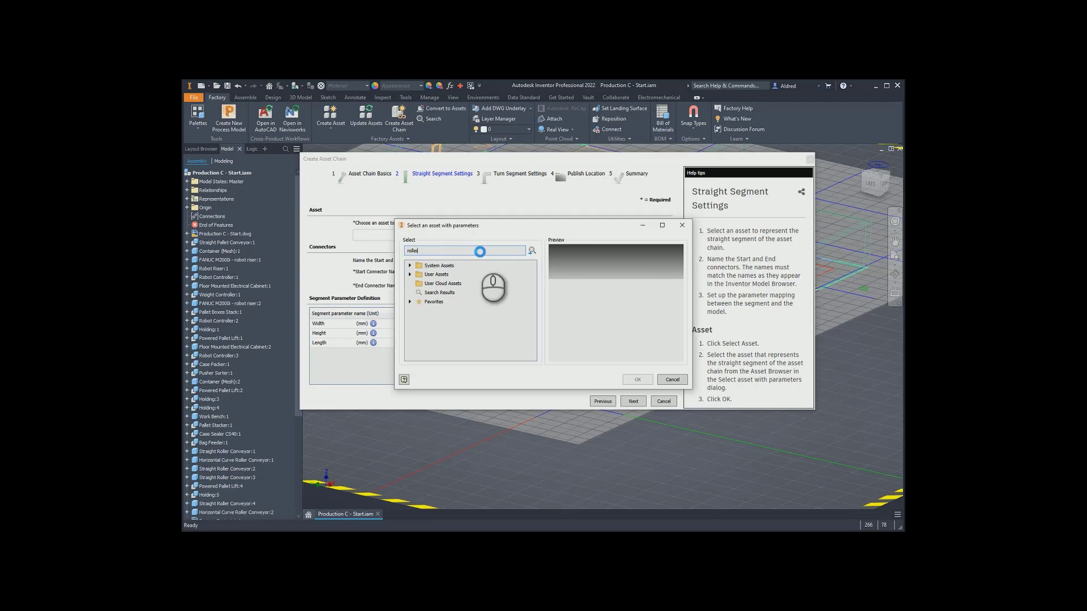
{"action": "left_click", "coordinate": [531, 250]}
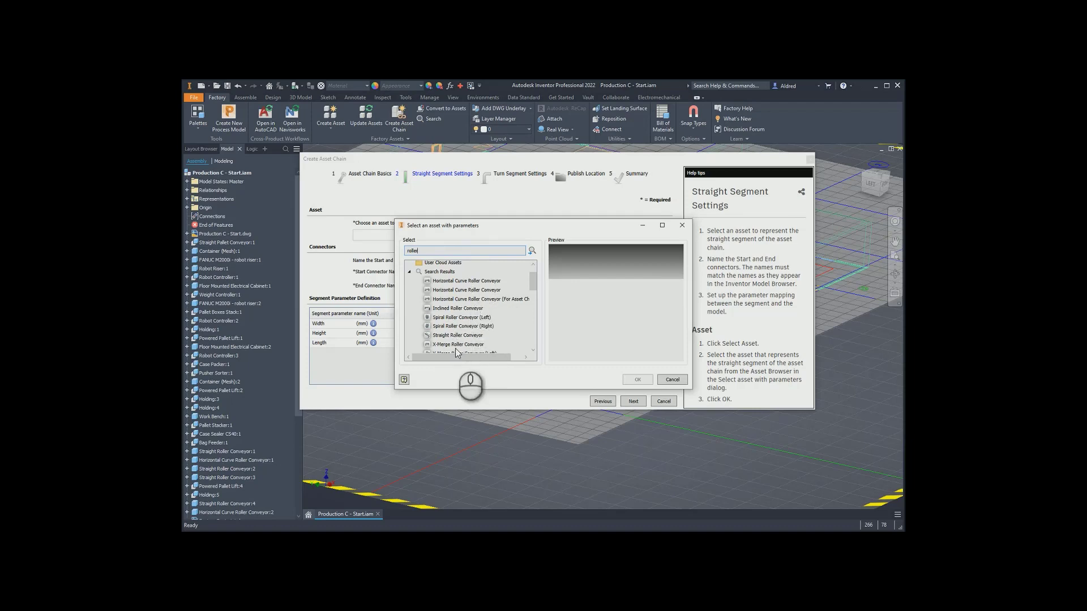
{"action": "left_click", "coordinate": [458, 335]}
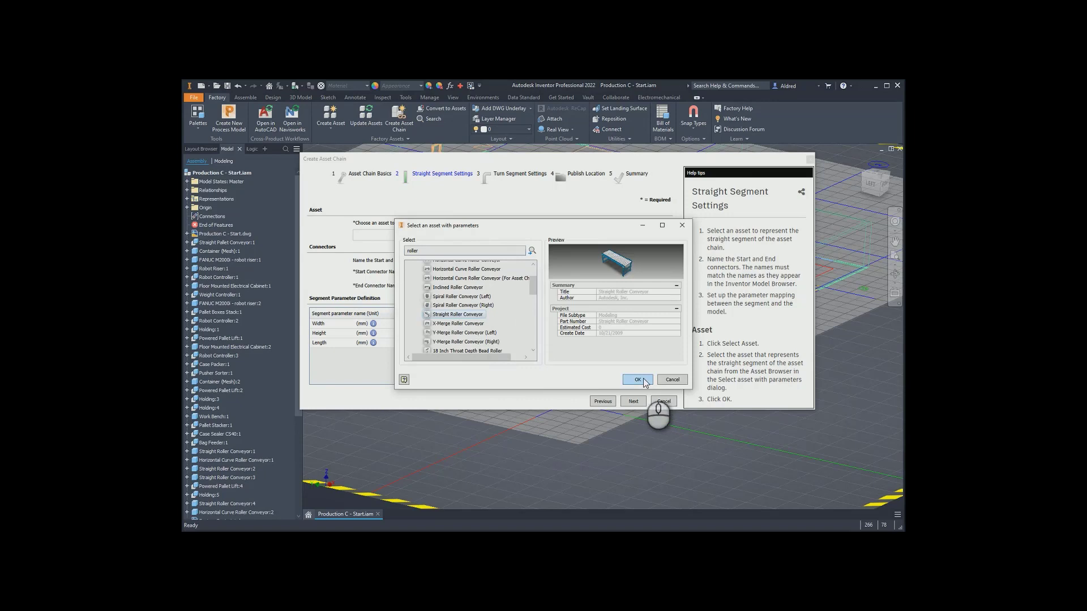
{"action": "left_click", "coordinate": [636, 381]}
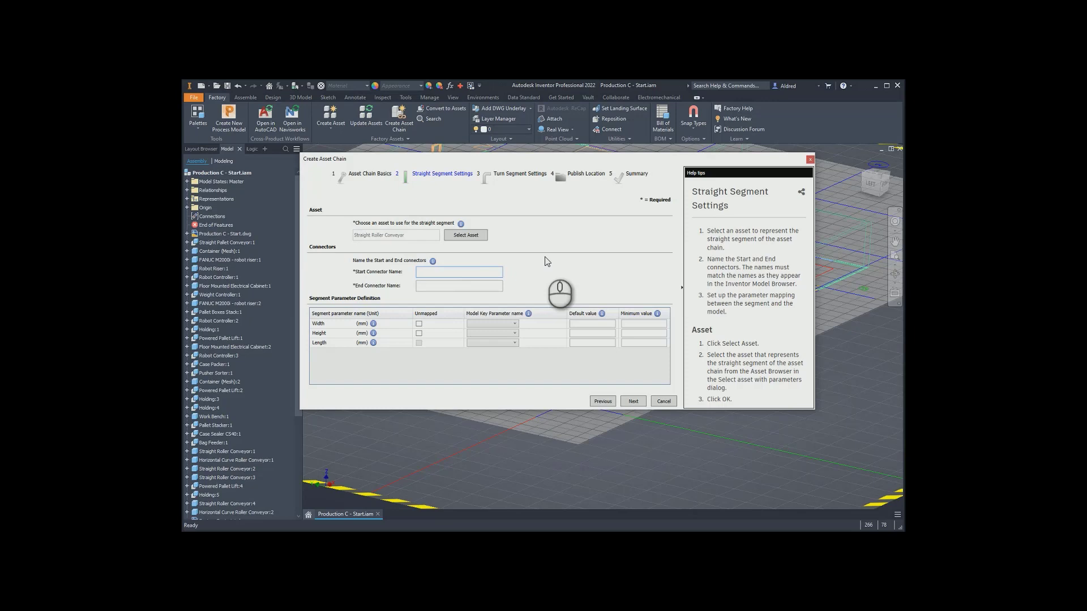
Name connectors Conn 1 and Conn 2 and map Width, Height and Length to model parameters
{"action": "left_click", "coordinate": [459, 271]}
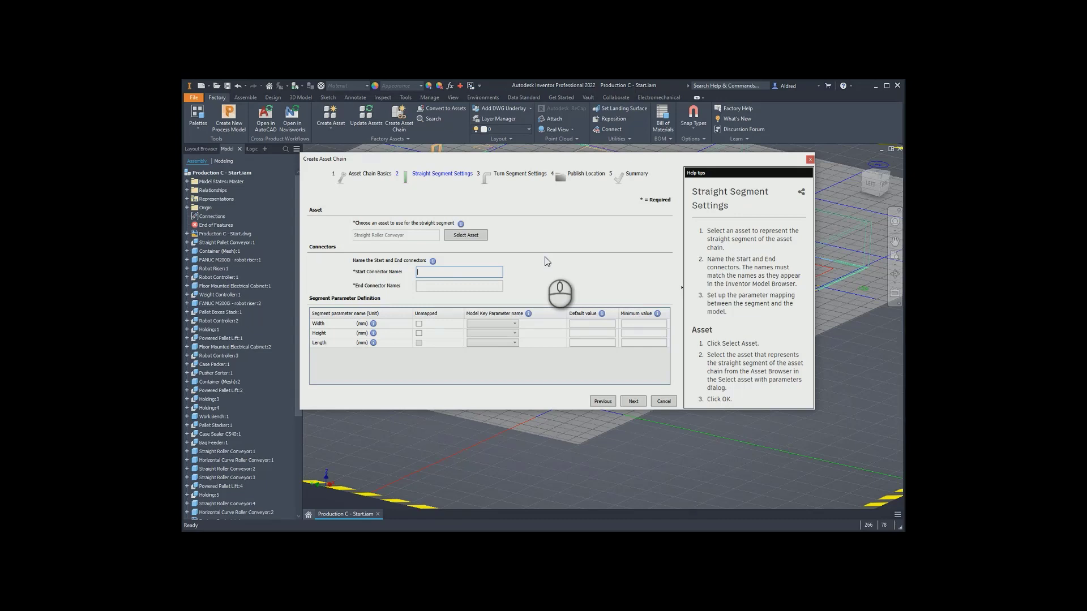
{"action": "type", "text": "Conn 1"}
{"action": "left_click", "coordinate": [459, 286]}
{"action": "type", "text": "Conn 2"}
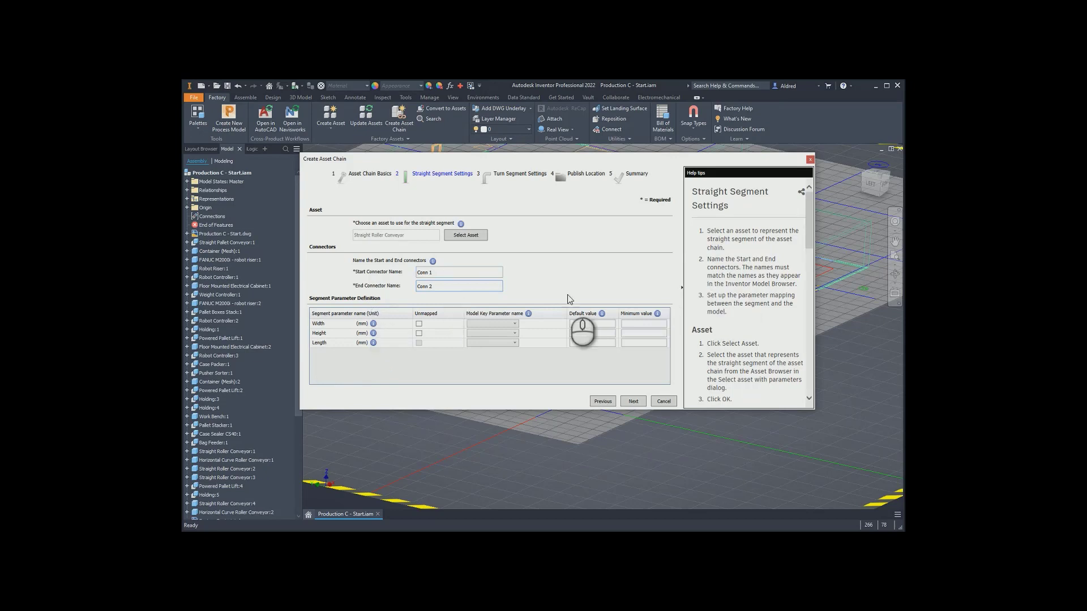
{"action": "left_click", "coordinate": [511, 324]}
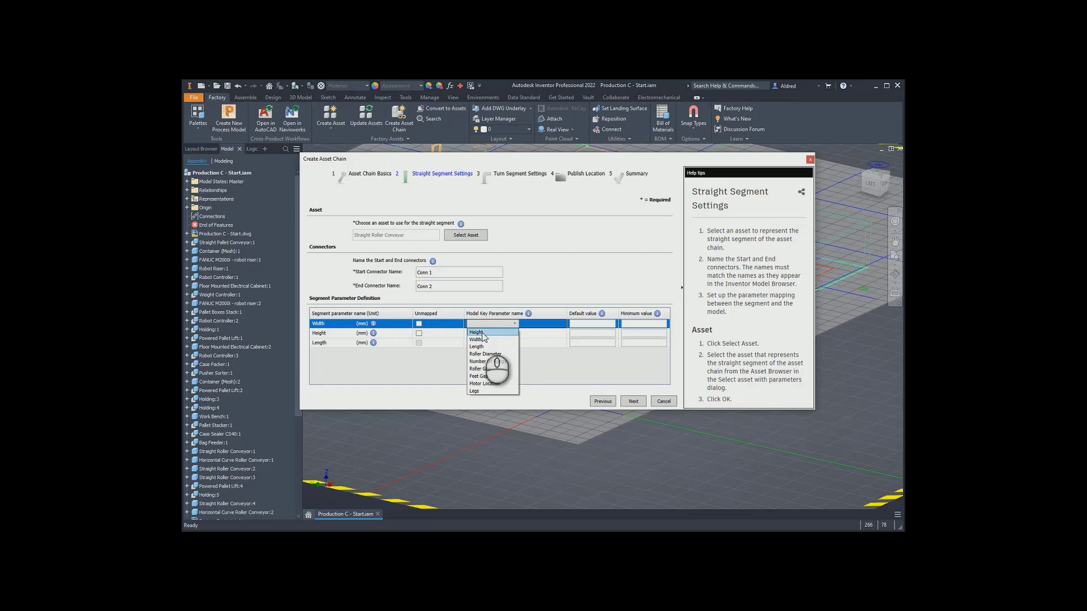
{"action": "left_click", "coordinate": [477, 340]}
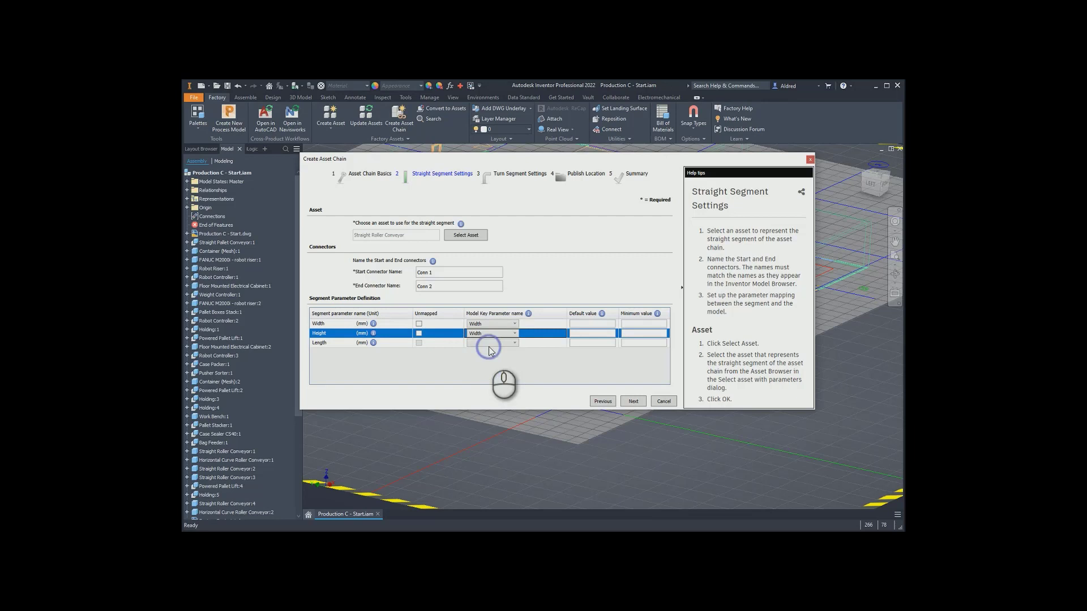
{"action": "left_click", "coordinate": [512, 342]}
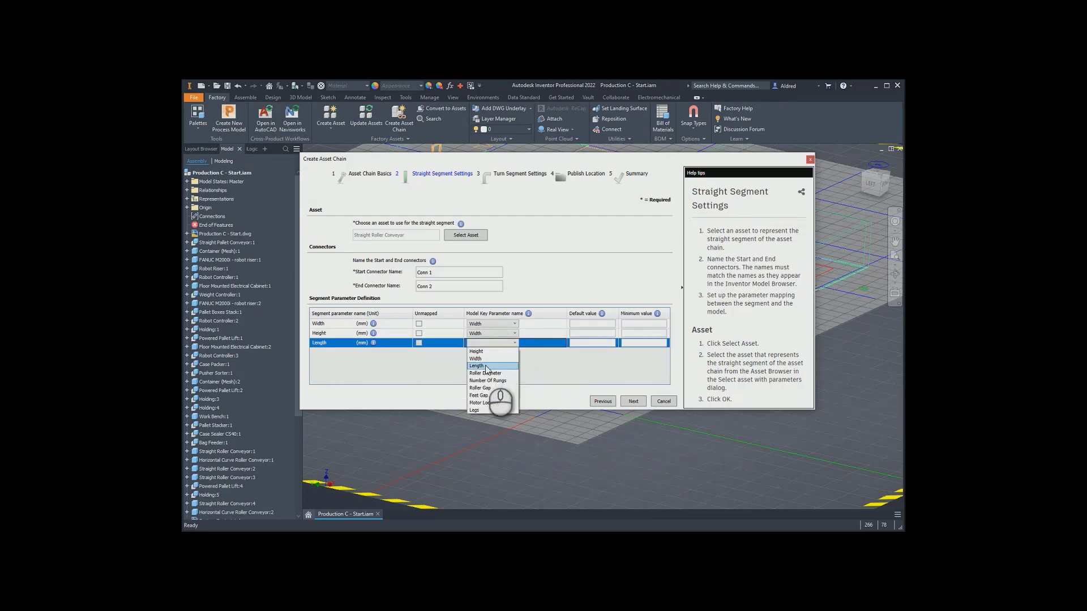
{"action": "left_click", "coordinate": [476, 365]}
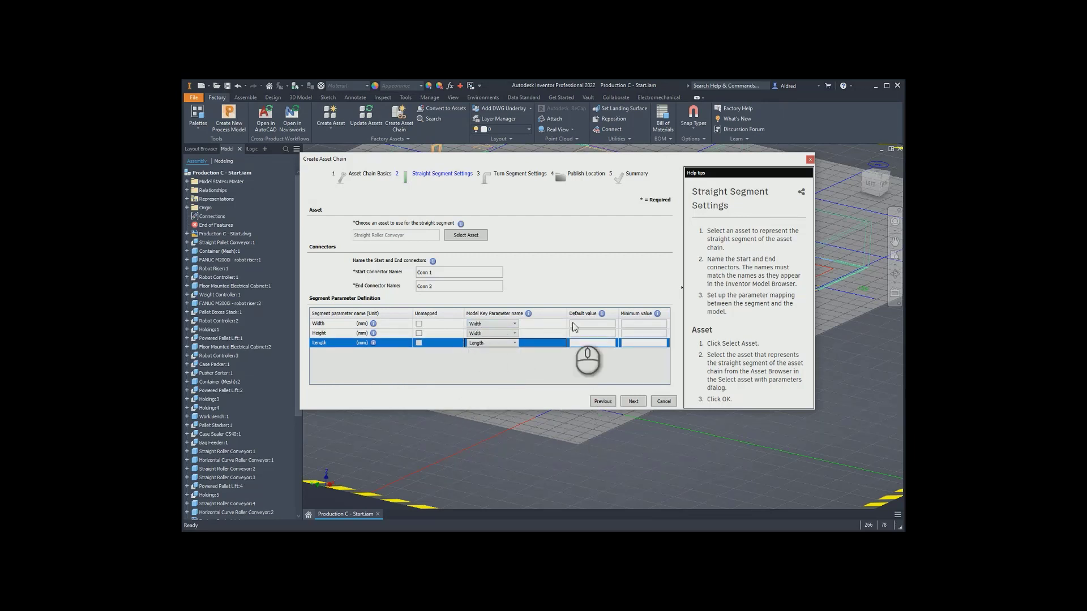
Enter the straight segment's width and length values, with length default 2000 and minimum 500
{"action": "left_click", "coordinate": [591, 323]}
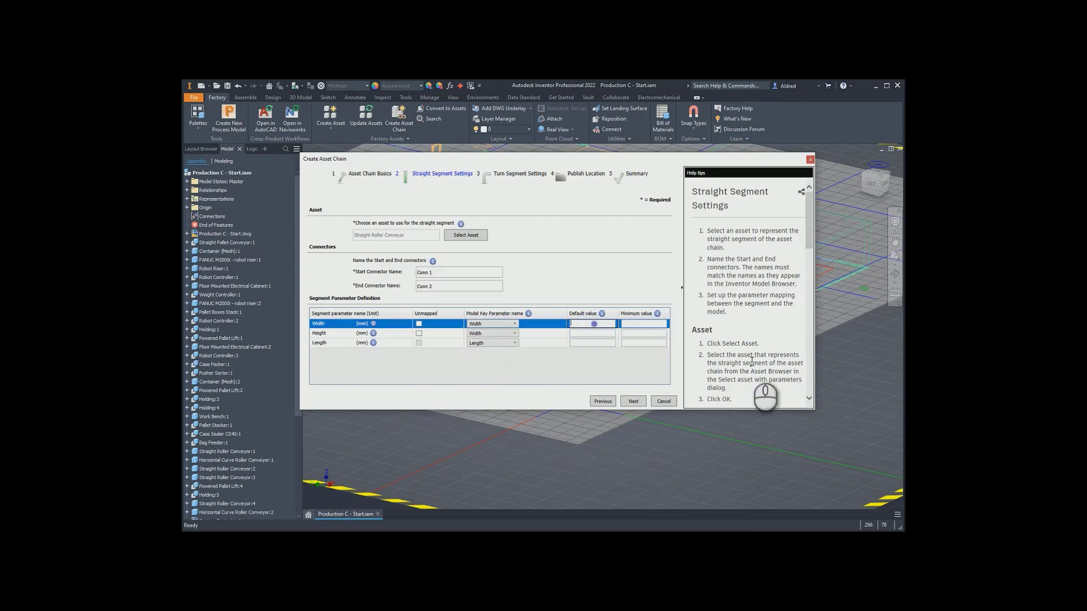
{"action": "type", "text": "2000"}
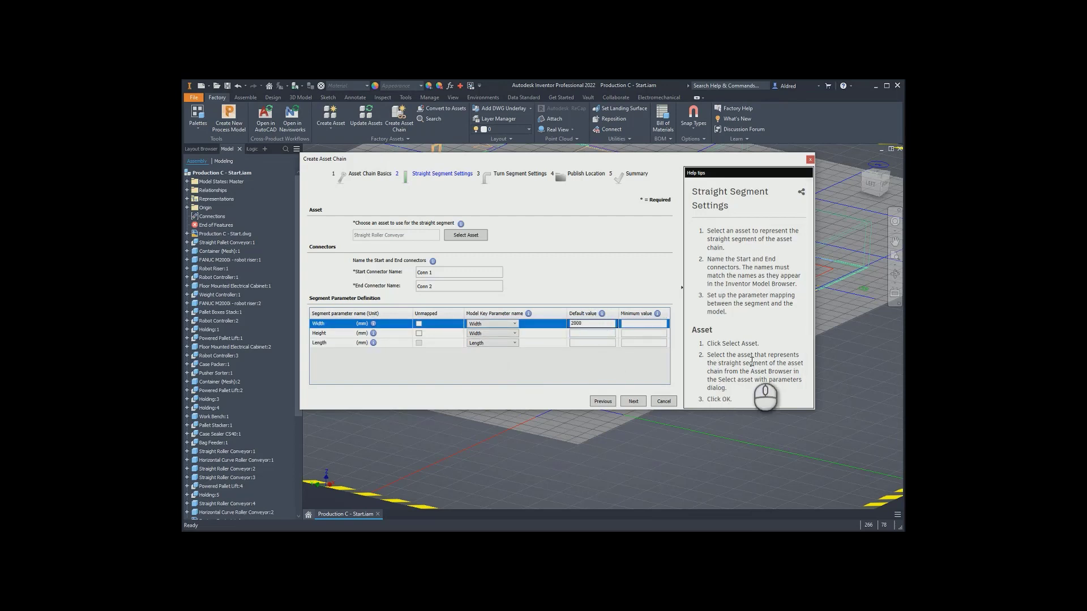
{"action": "type", "text": "78"}
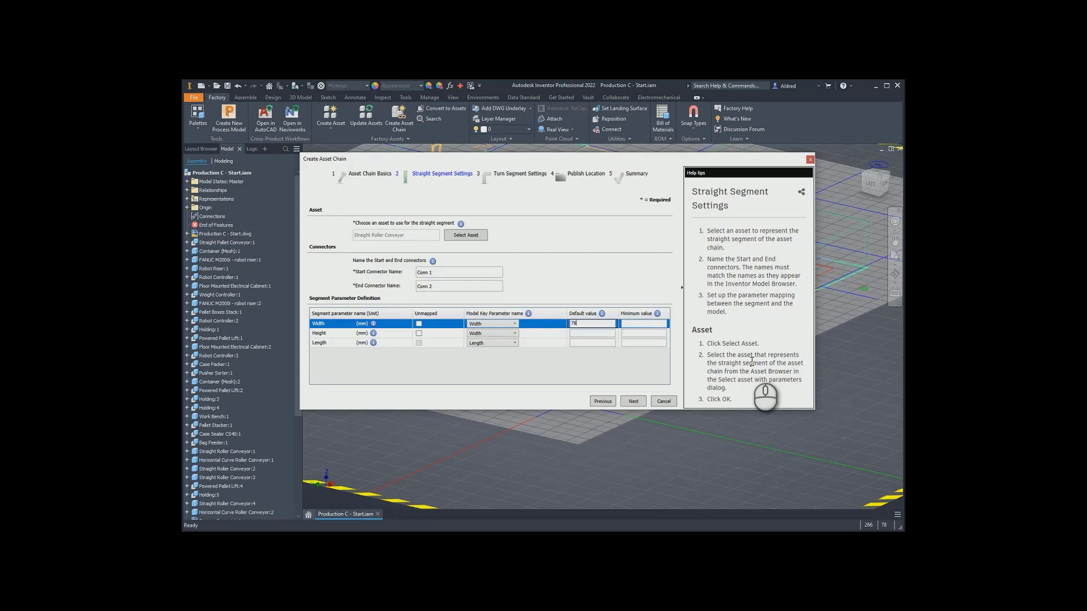
{"action": "type", "text": "762"}
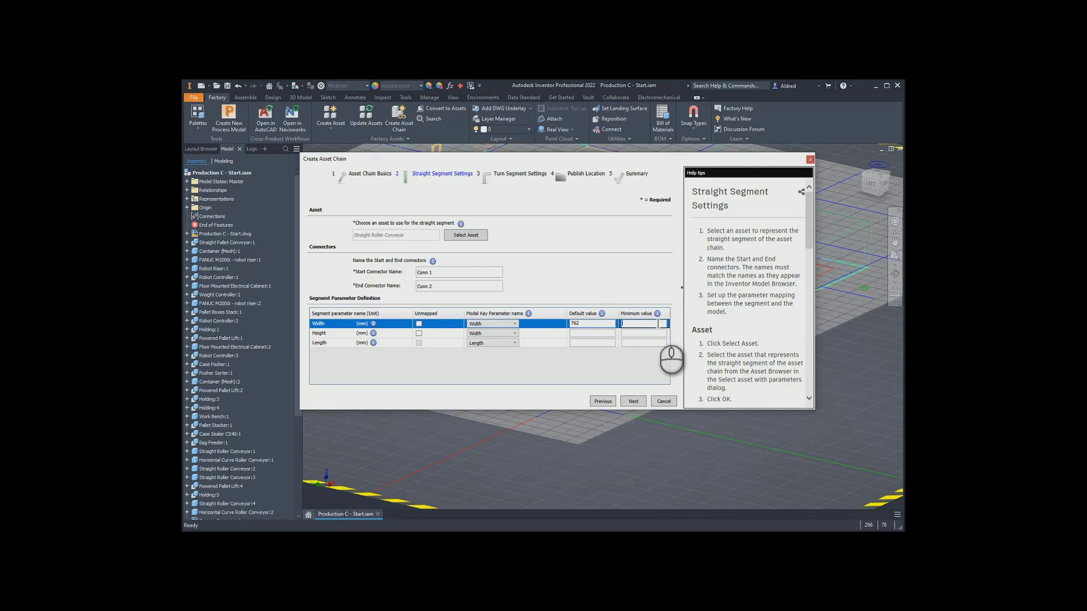
{"action": "left_click", "coordinate": [604, 333]}
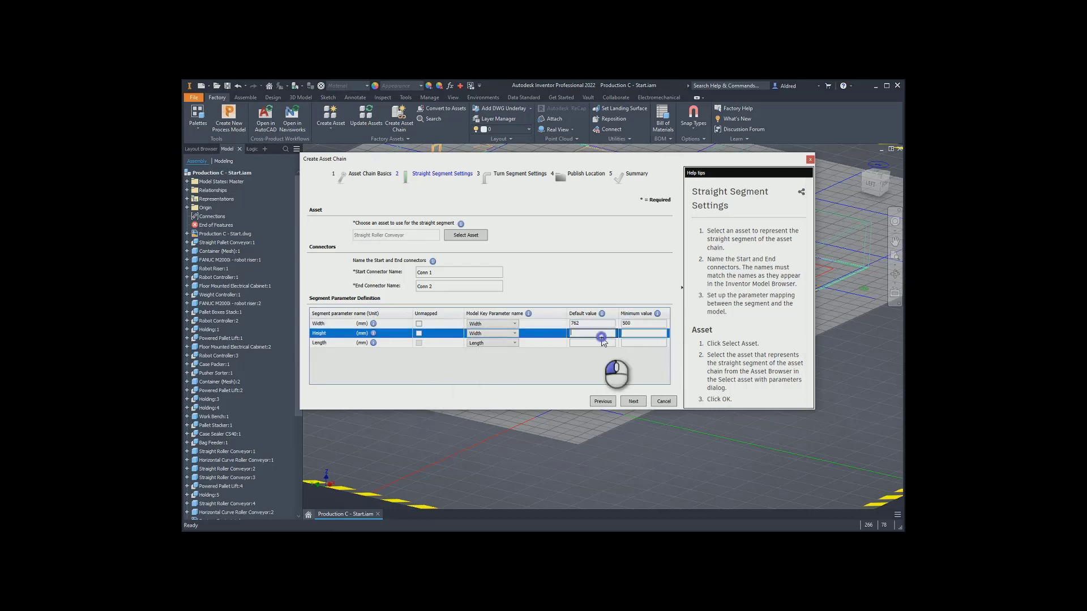
{"action": "left_click", "coordinate": [590, 342]}
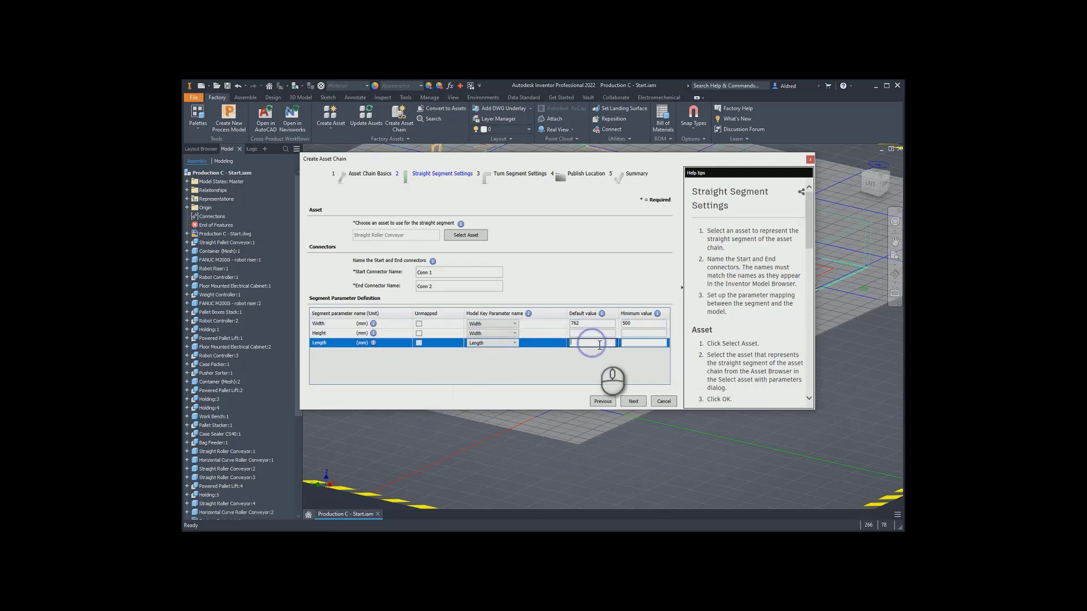
{"action": "type", "text": "2000"}
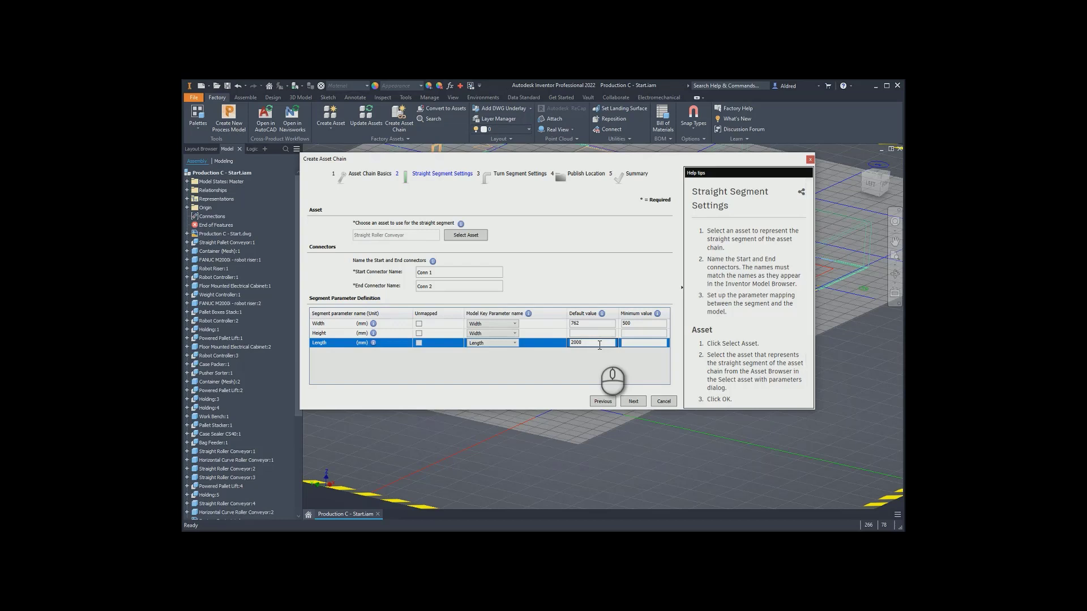
{"action": "left_click", "coordinate": [641, 342]}
{"action": "type", "text": "500"}
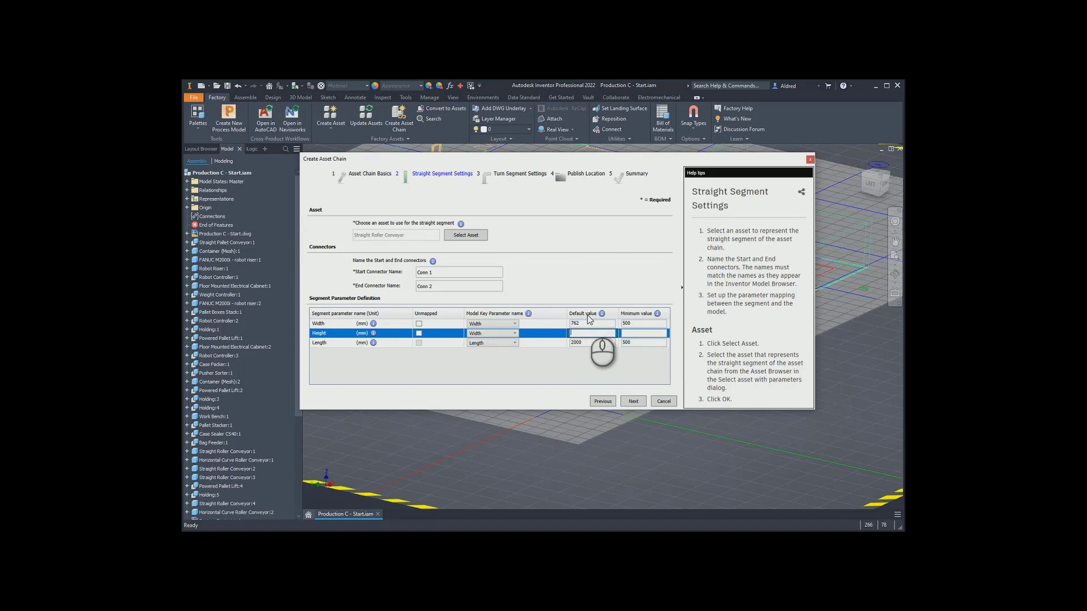
Set height default 762 and correct the width default to 710
{"action": "left_click", "coordinate": [589, 322]}
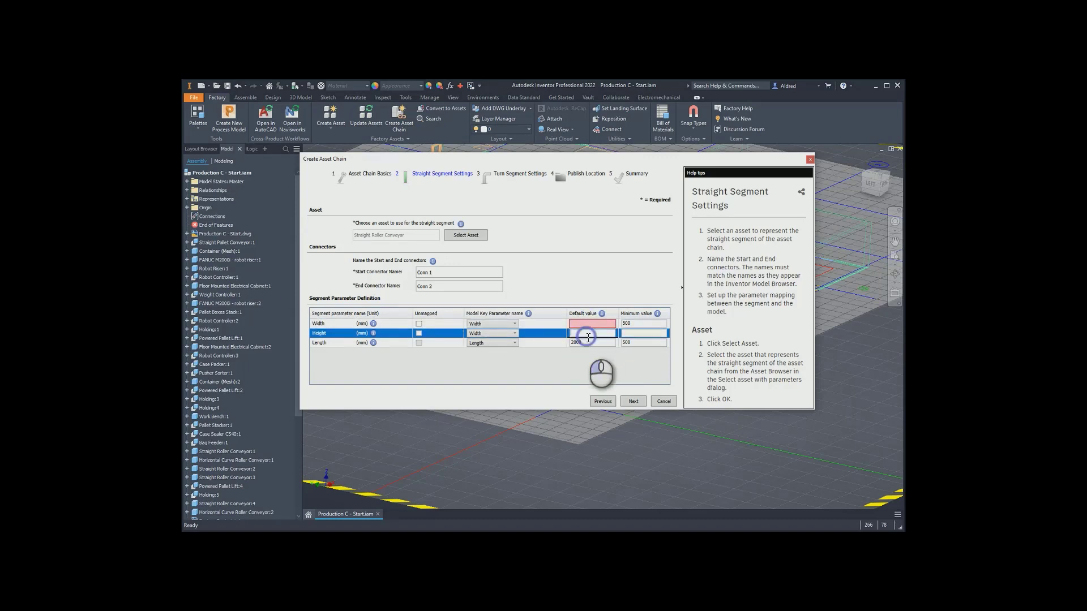
{"action": "type", "text": "762"}
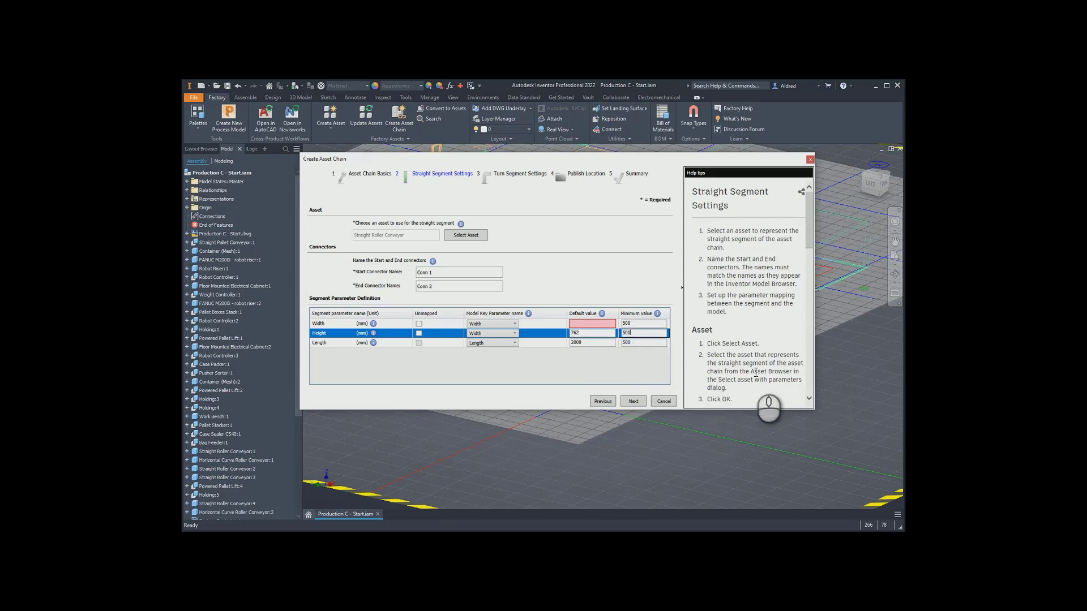
{"action": "left_click", "coordinate": [591, 324]}
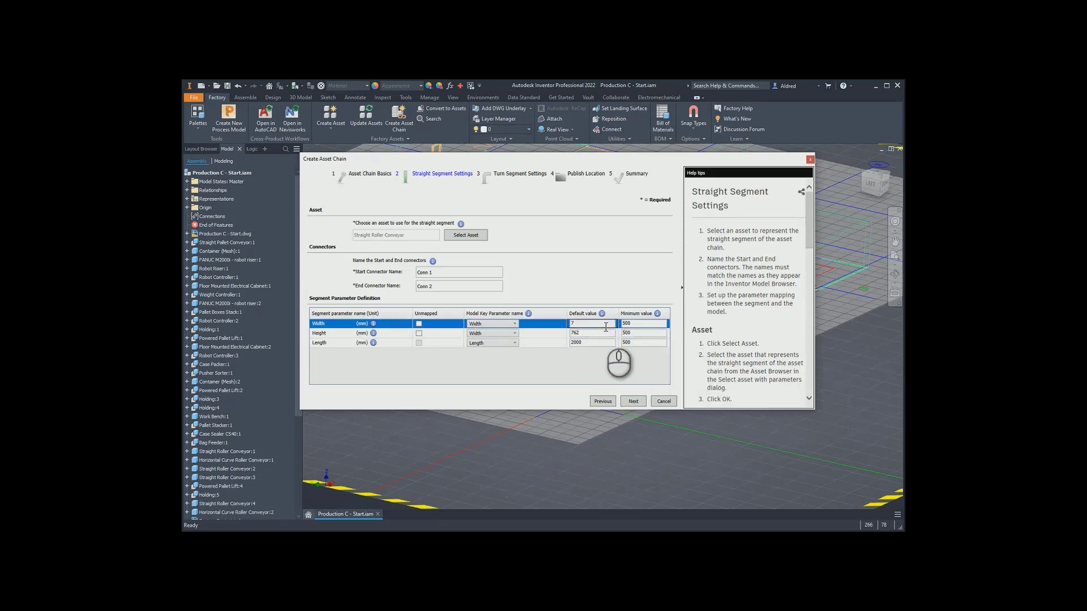
{"action": "type", "text": "10"}
{"action": "left_click", "coordinate": [644, 324]}
{"action": "type", "text": "300"}
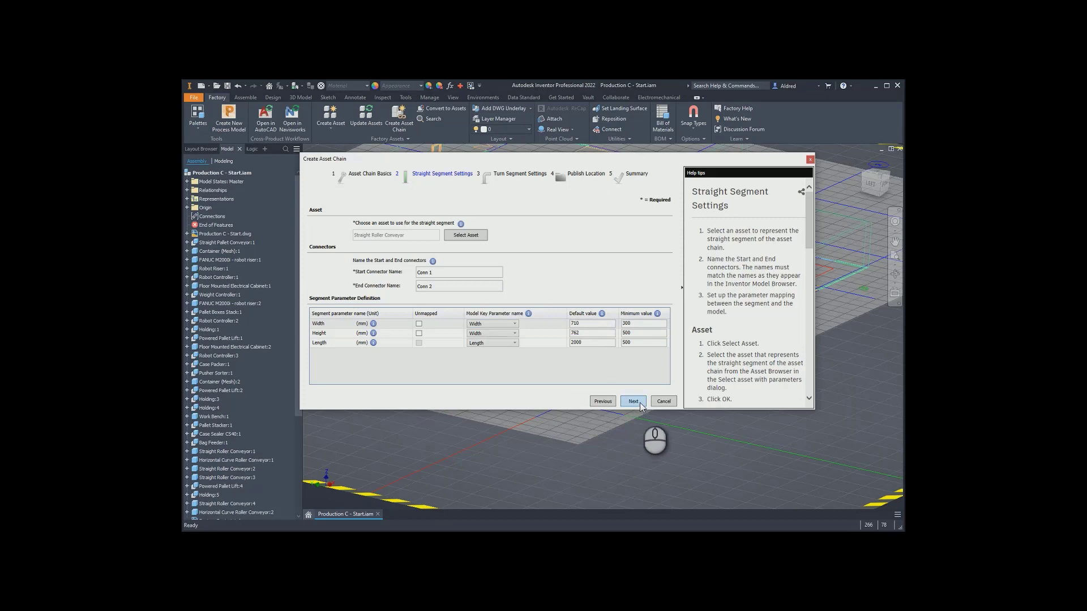
Set Horizontal Curve Roller Conveyor as the turn segment asset, searching 'roller'
{"action": "left_click", "coordinate": [632, 401]}
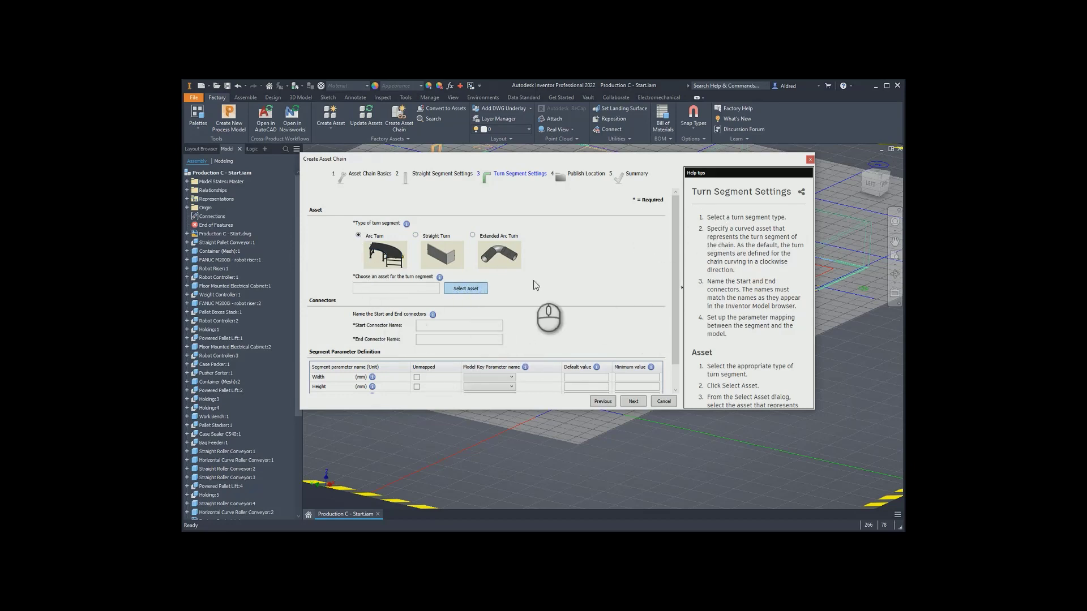
{"action": "left_click", "coordinate": [464, 288]}
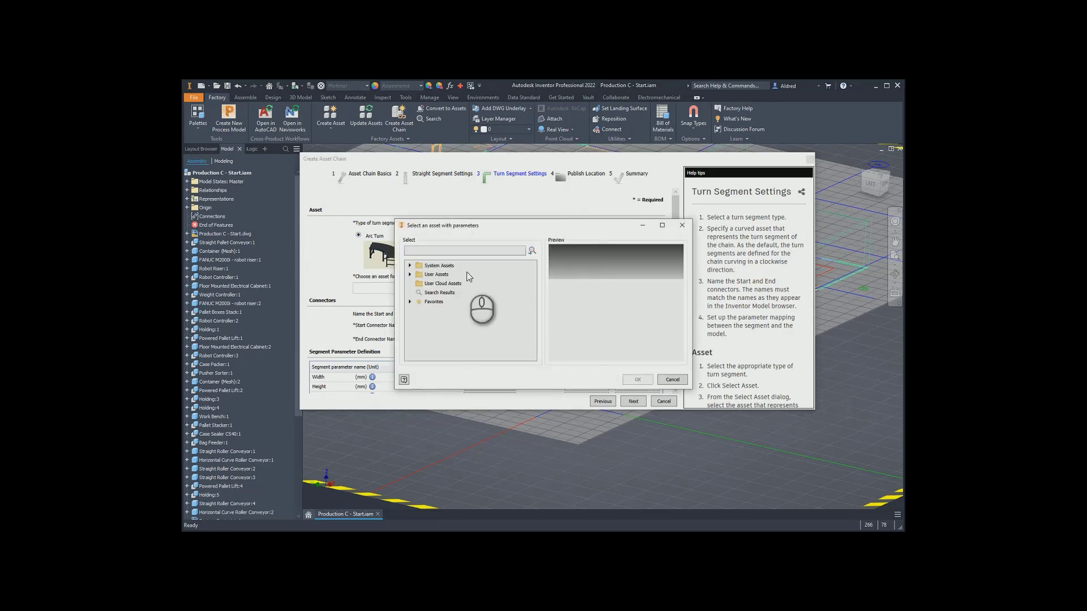
{"action": "type", "text": "rolle"}
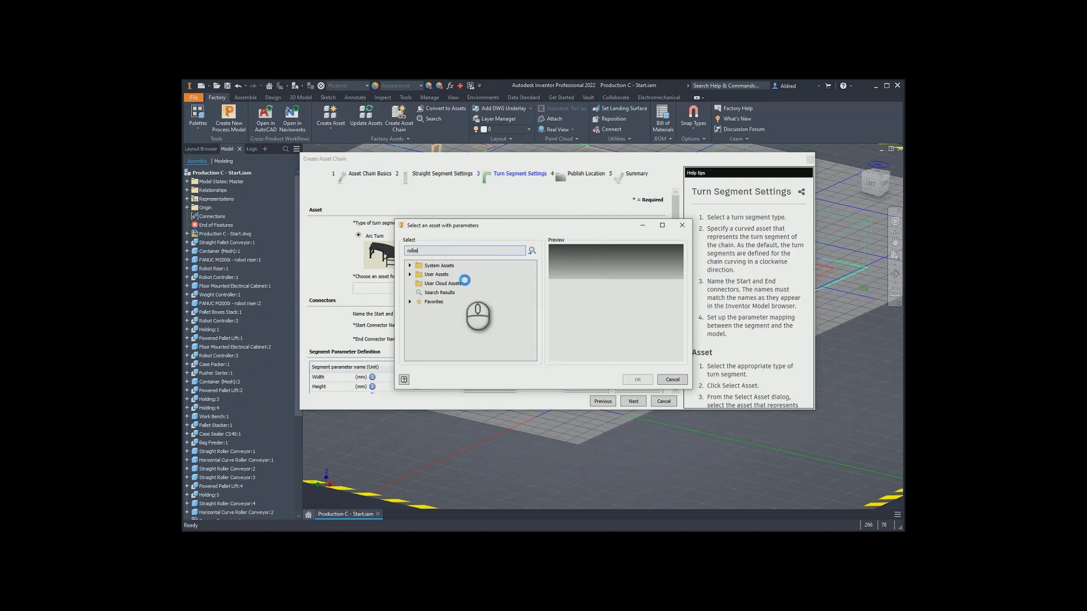
{"action": "left_click", "coordinate": [418, 292]}
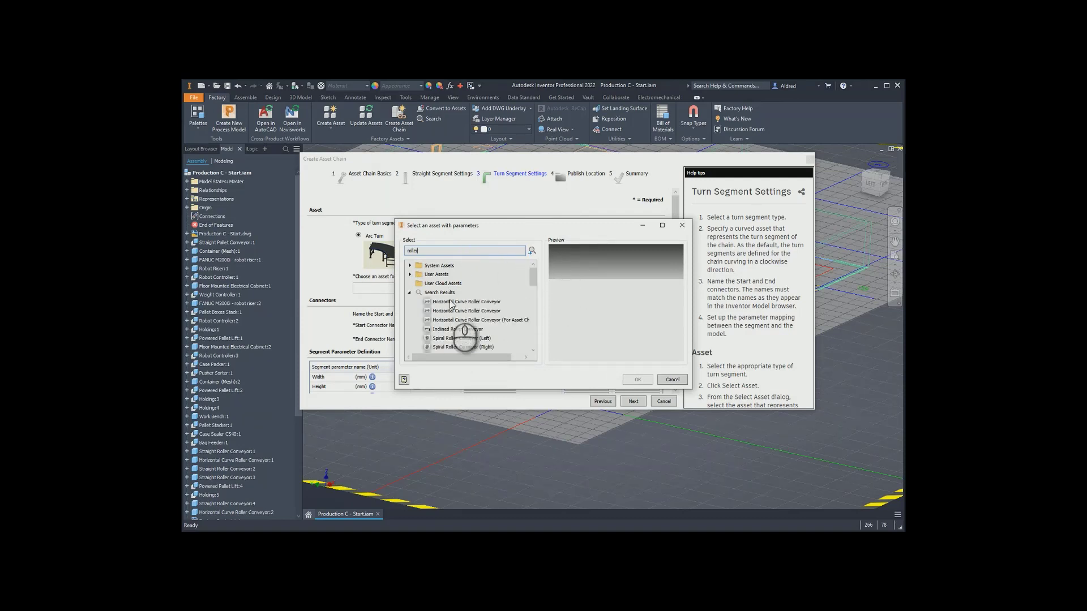
{"action": "left_click", "coordinate": [465, 301]}
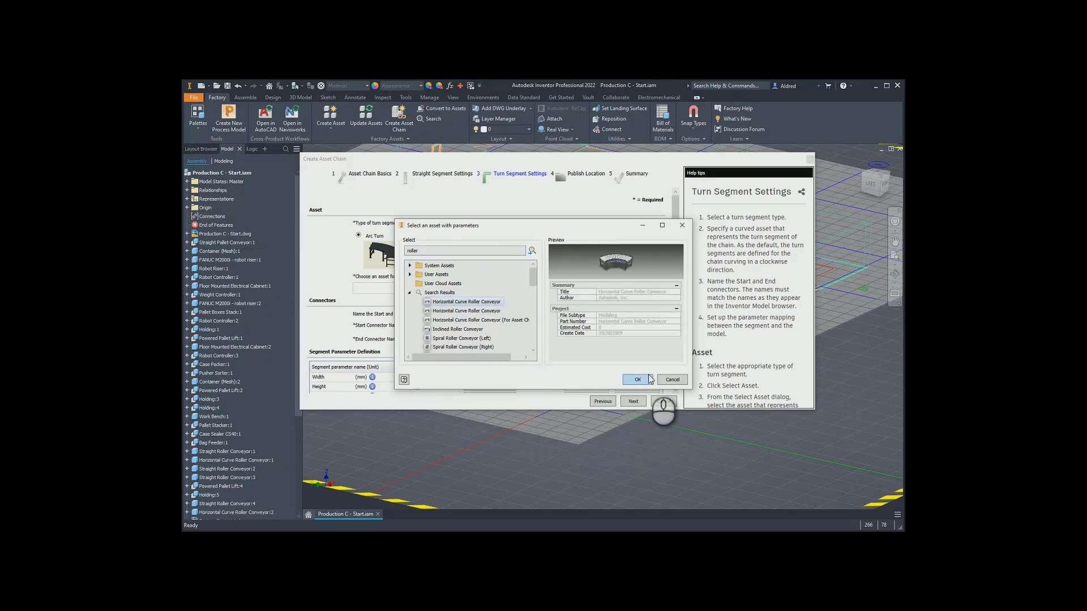
{"action": "left_click", "coordinate": [636, 379]}
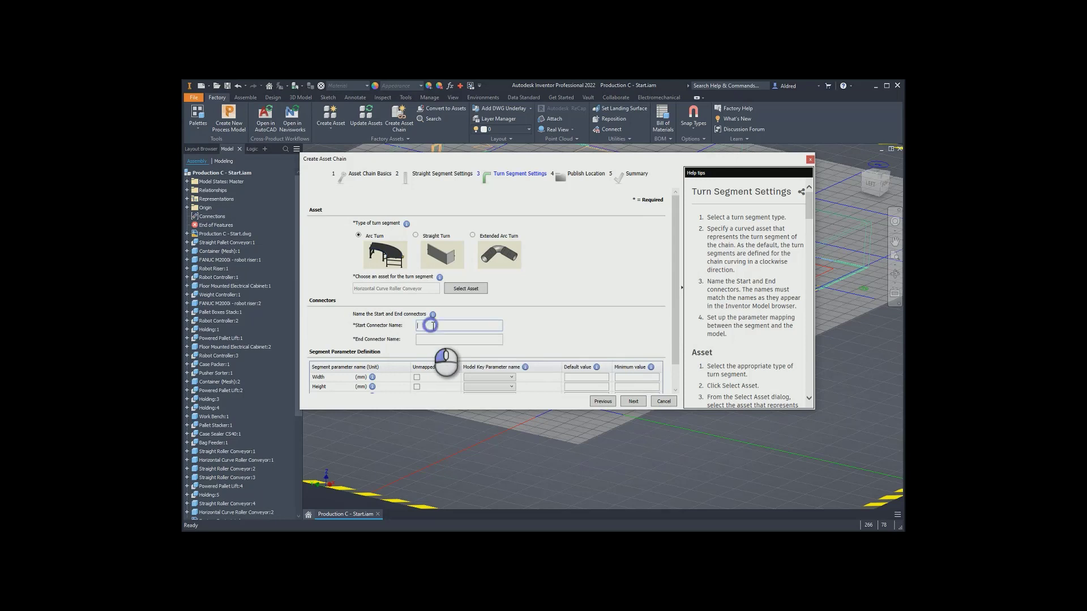
Name the turn segment connectors conn 3 and conn4
{"action": "type", "text": "4"}
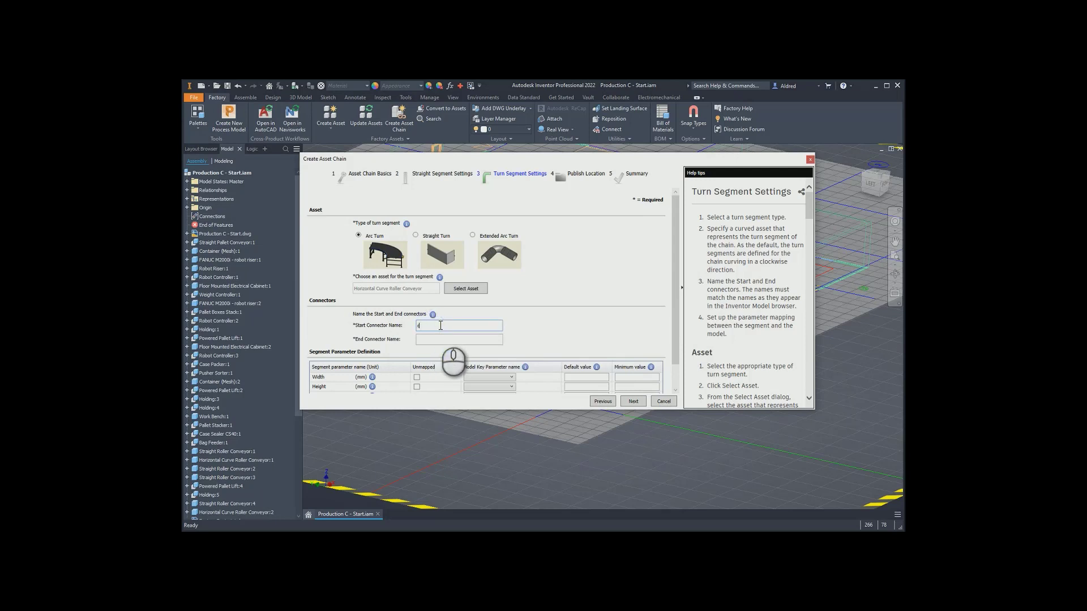
{"action": "type", "text": "conn 3"}
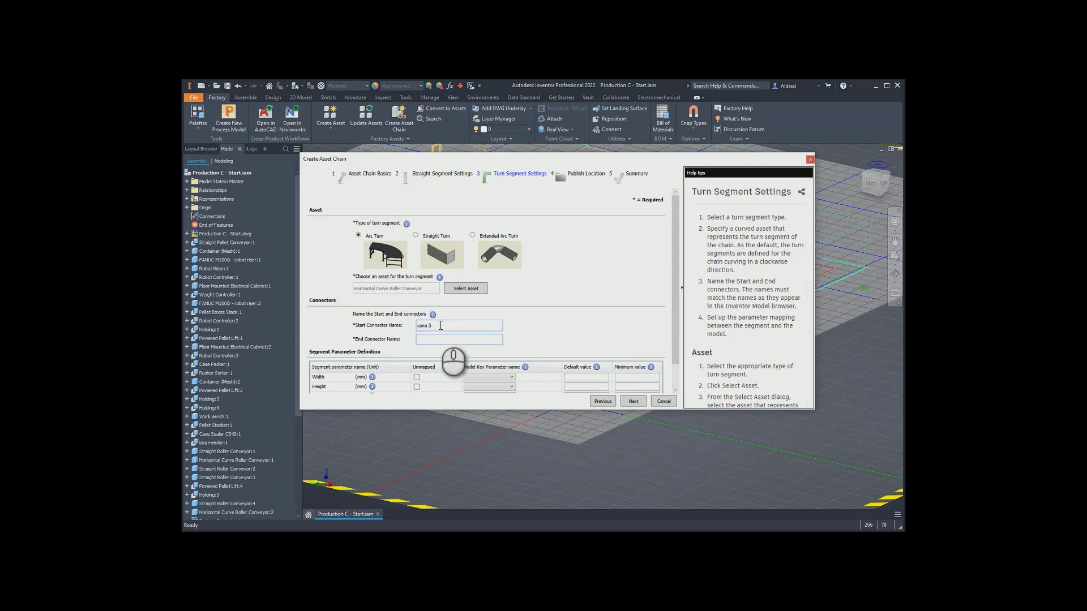
{"action": "type", "text": "conn4"}
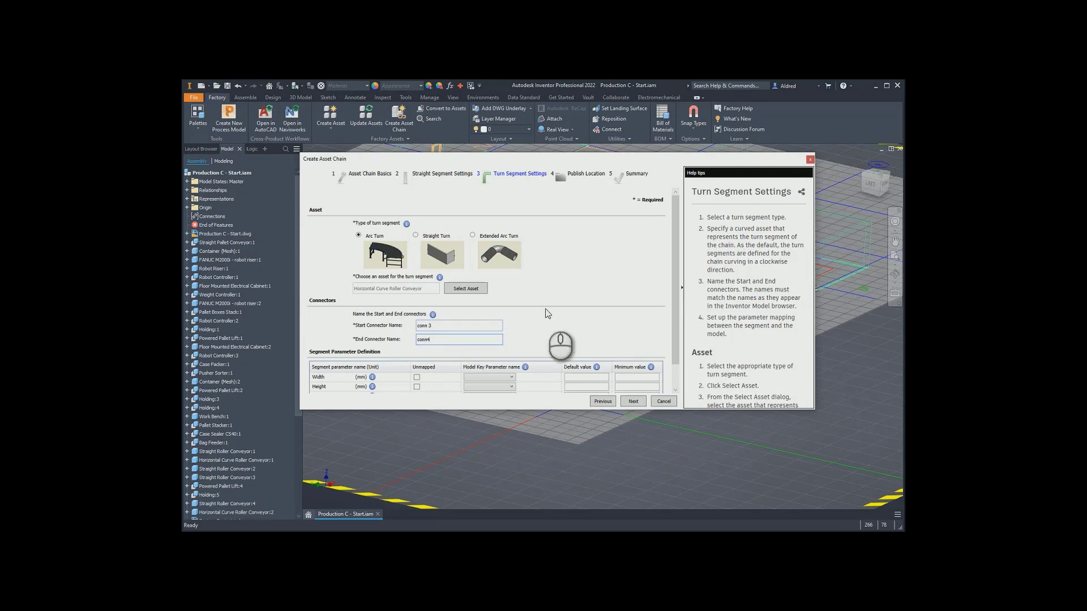
Map the turn segment's Width, Height, Angle and Radius to the model's Width, Height, Angle and InnerRadius parameters
{"action": "left_click", "coordinate": [457, 338]}
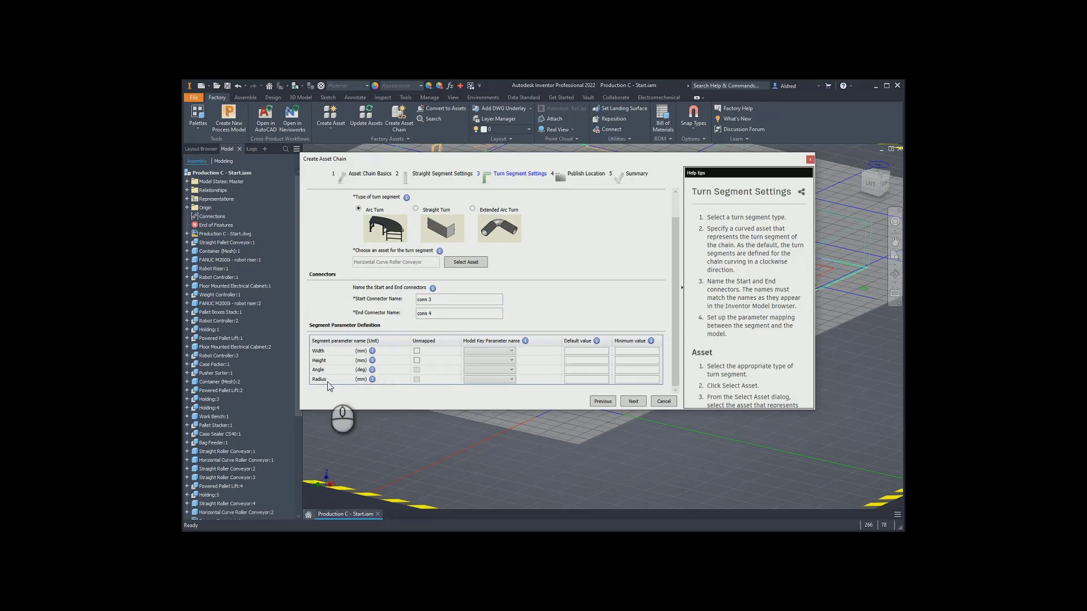
{"action": "left_click", "coordinate": [489, 350]}
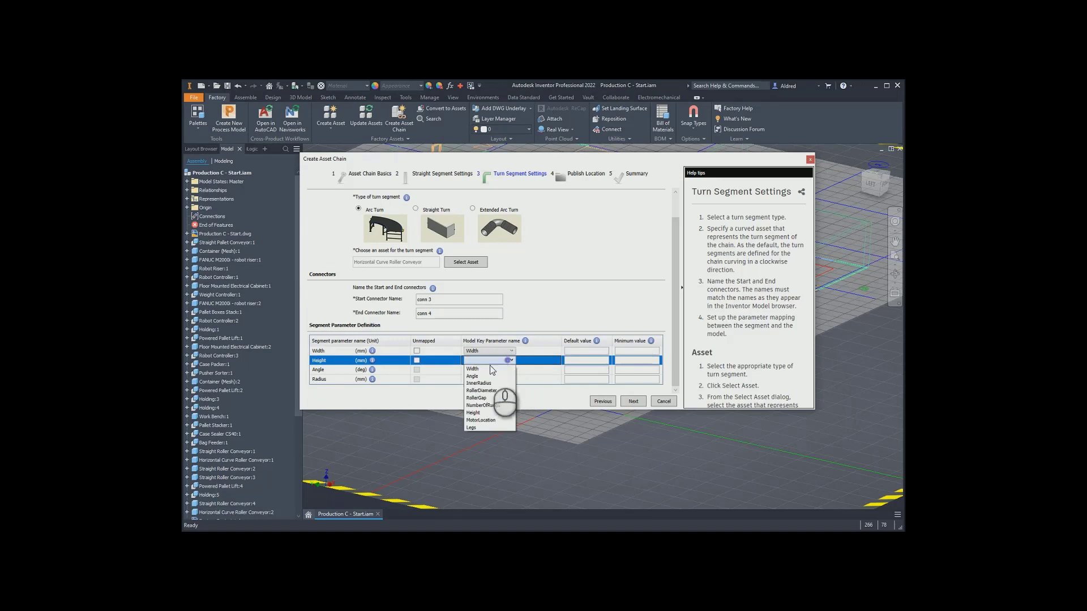
{"action": "left_click", "coordinate": [474, 412]}
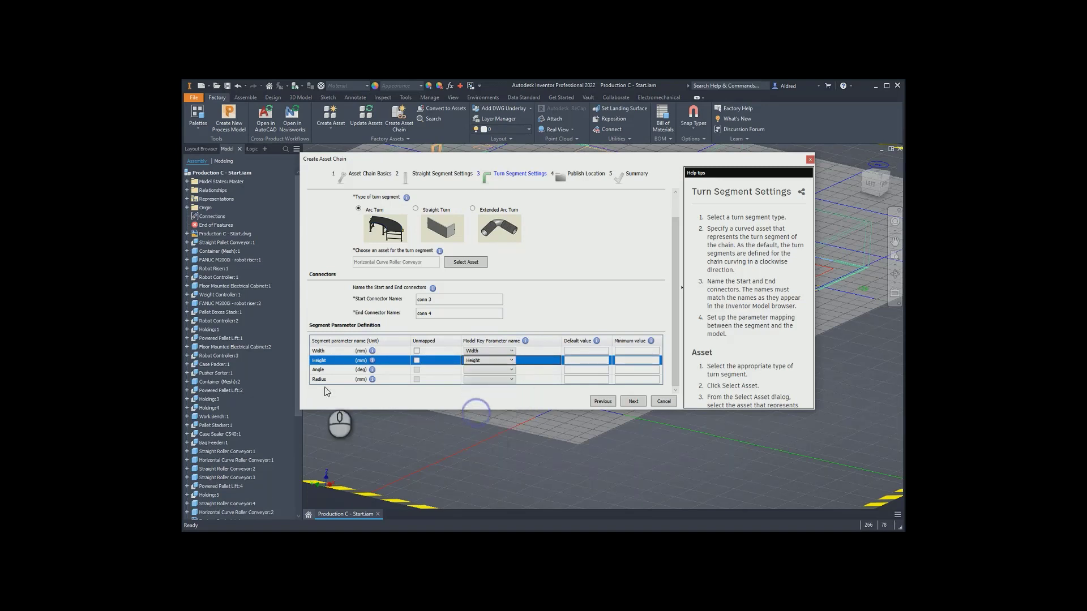
{"action": "left_click", "coordinate": [510, 369]}
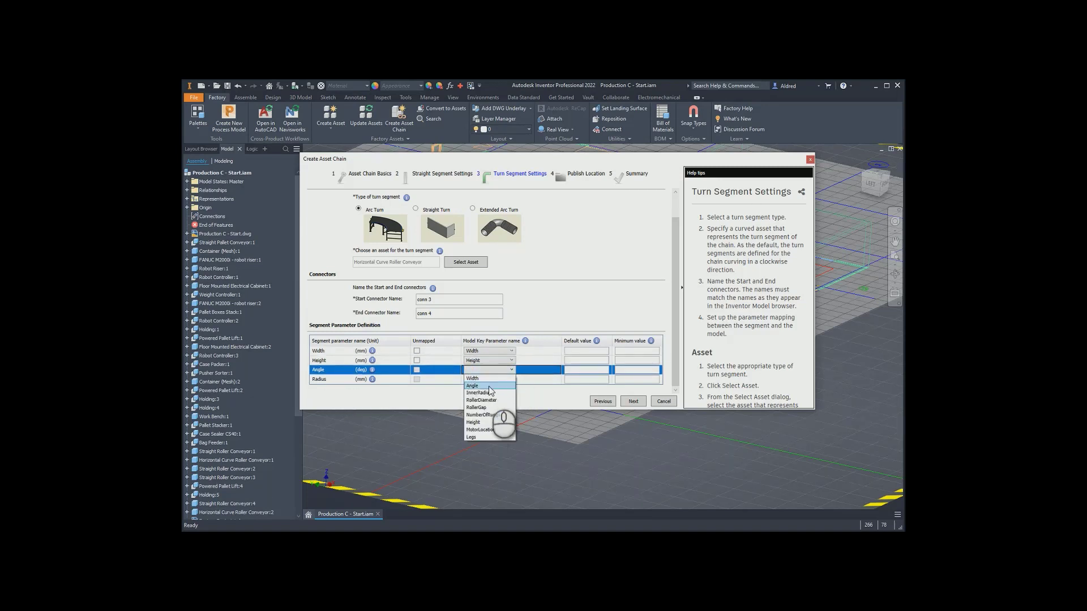
{"action": "left_click", "coordinate": [471, 385]}
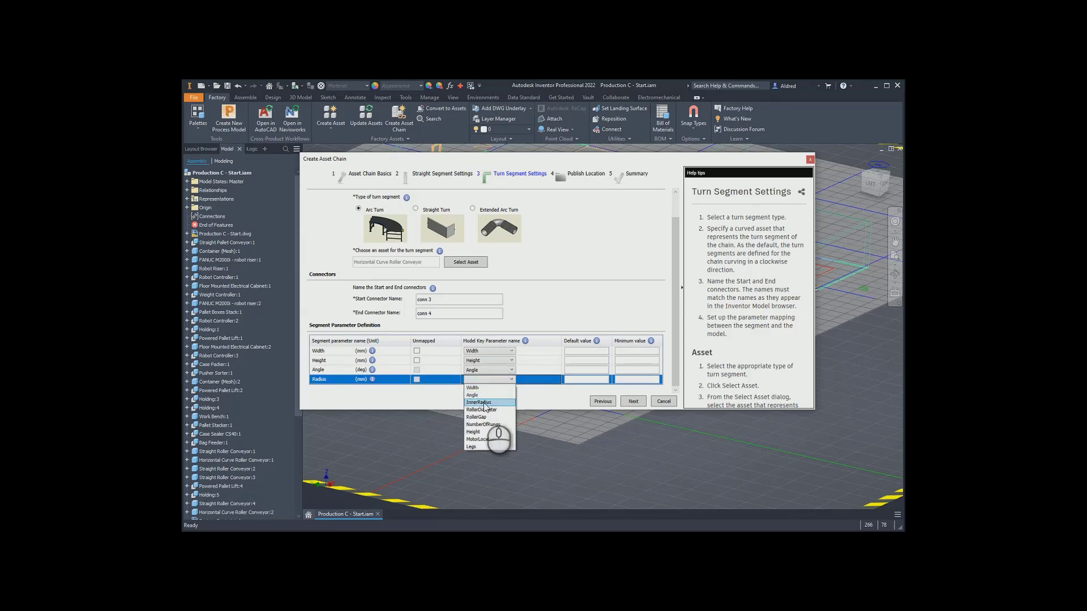
{"action": "left_click", "coordinate": [478, 403]}
{"action": "type", "text": "710"}
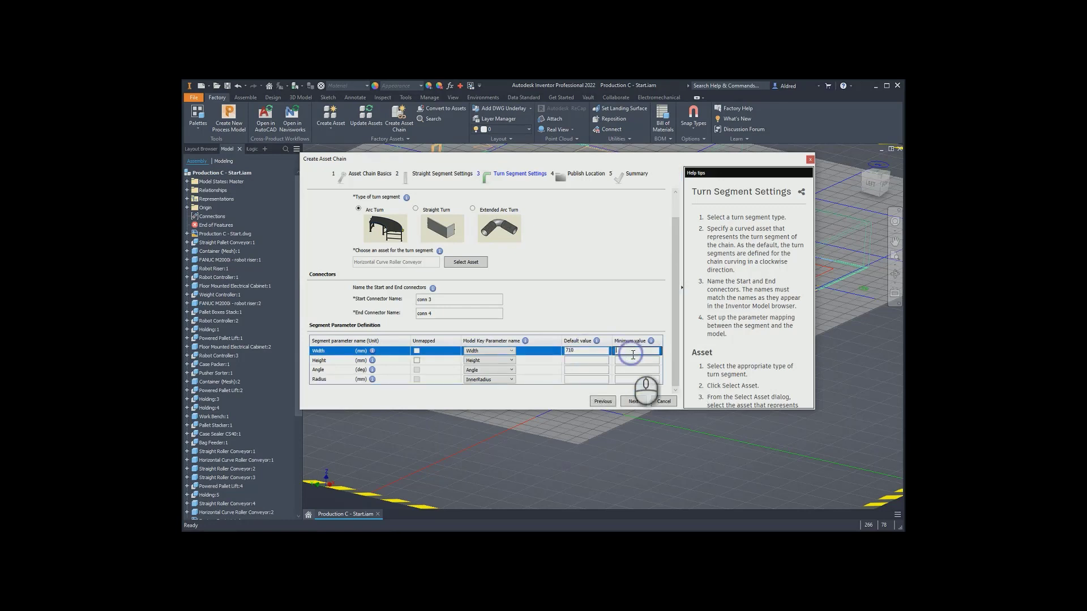
Enter width and height defaults 710, 762 with minimums 500, revisiting the straight segment step
{"action": "type", "text": "500"}
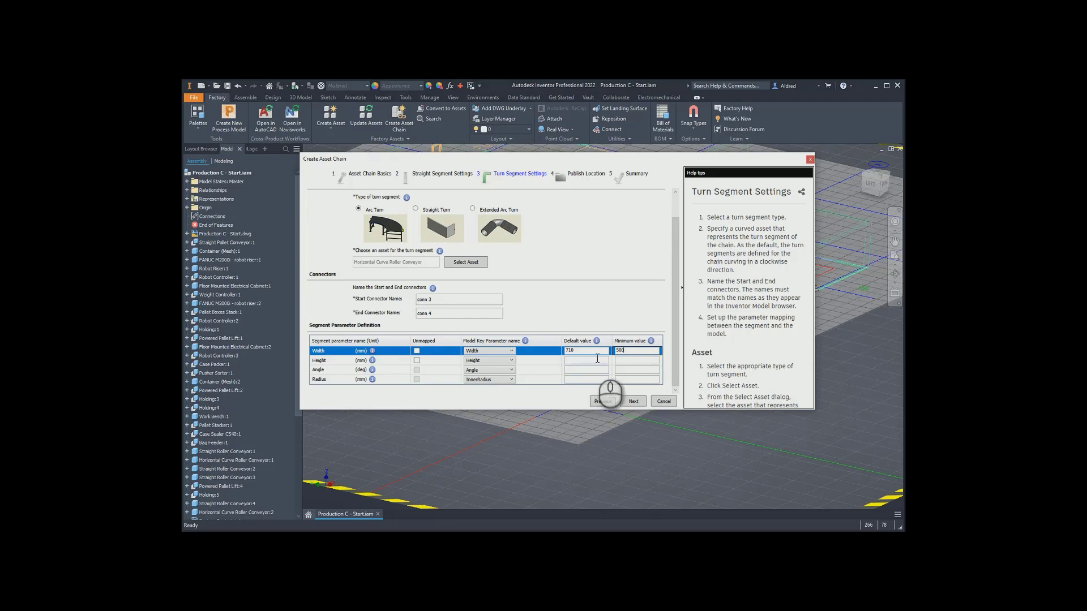
{"action": "left_click", "coordinate": [585, 360]}
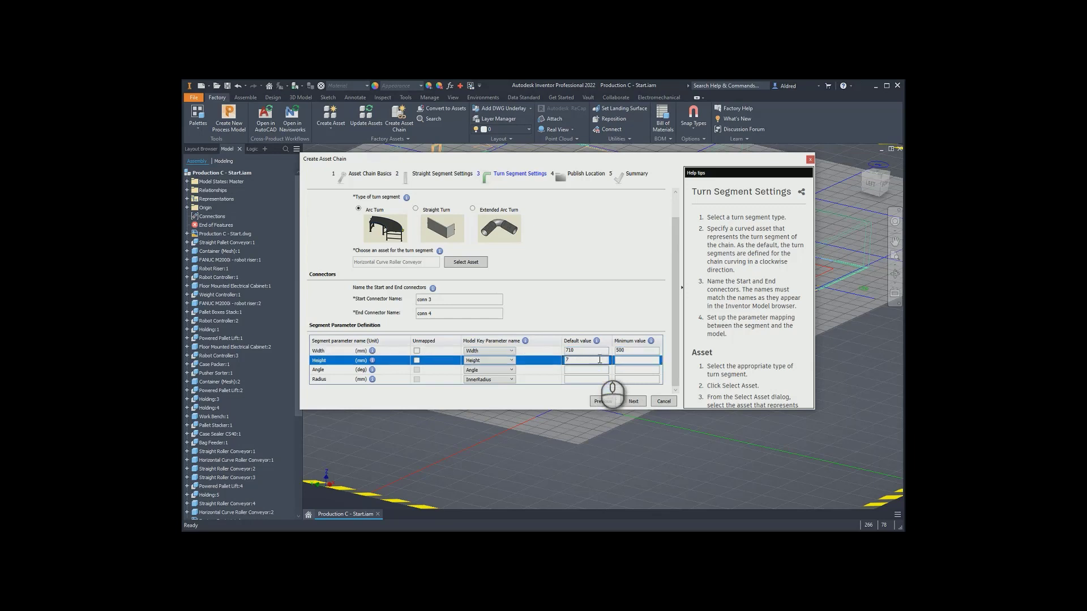
{"action": "left_click", "coordinate": [602, 401]}
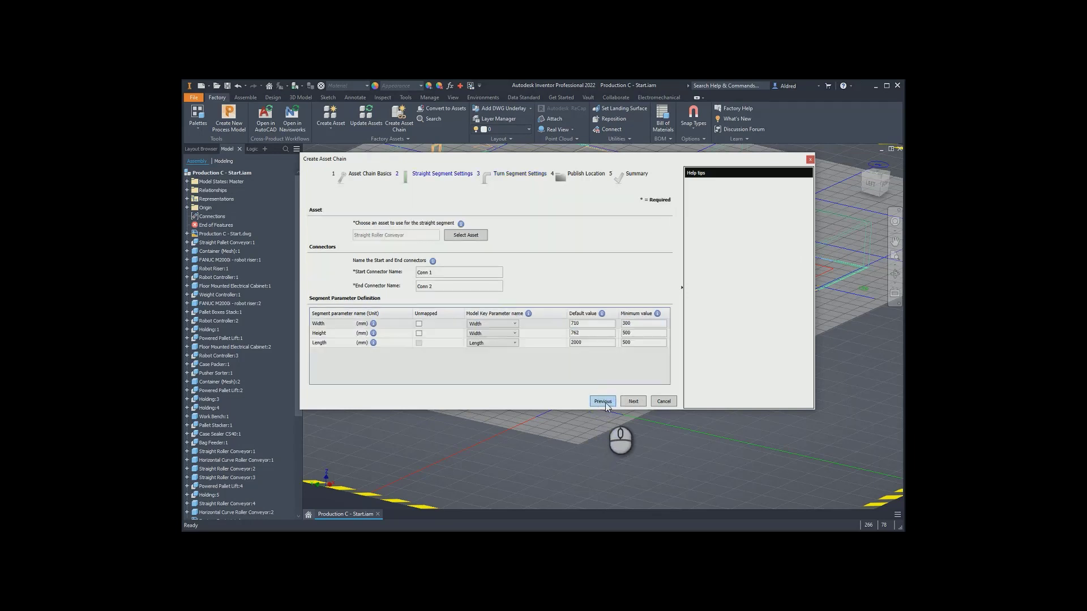
{"action": "left_click", "coordinate": [632, 401]}
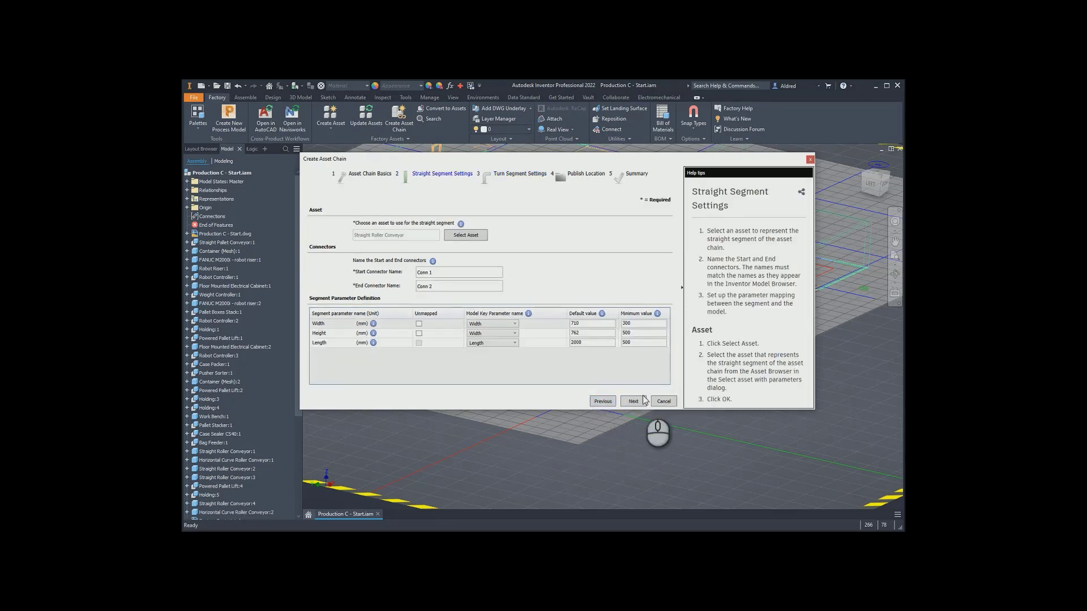
{"action": "left_click", "coordinate": [632, 401]}
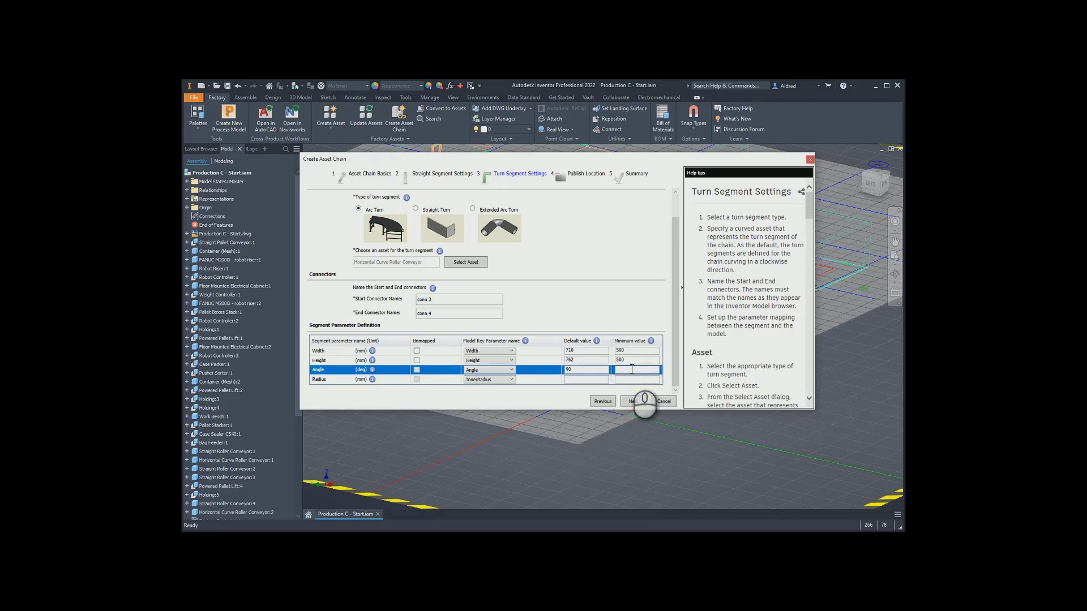
Set angle default 90 minimum 20 and radius default 500 minimum 300, then advance to publish location
{"action": "type", "text": "20"}
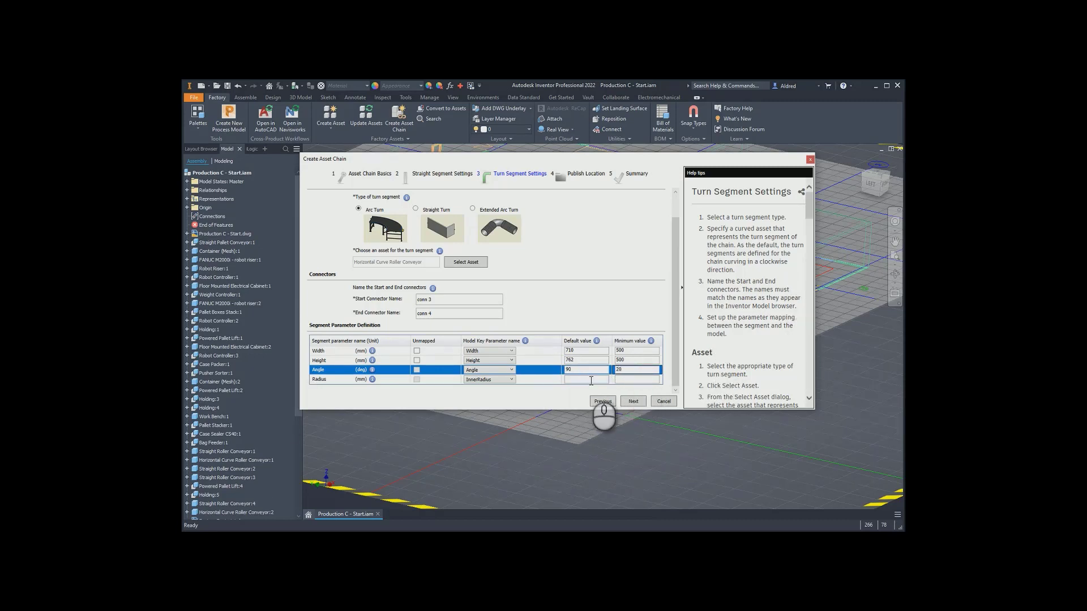
{"action": "left_click", "coordinate": [586, 379]}
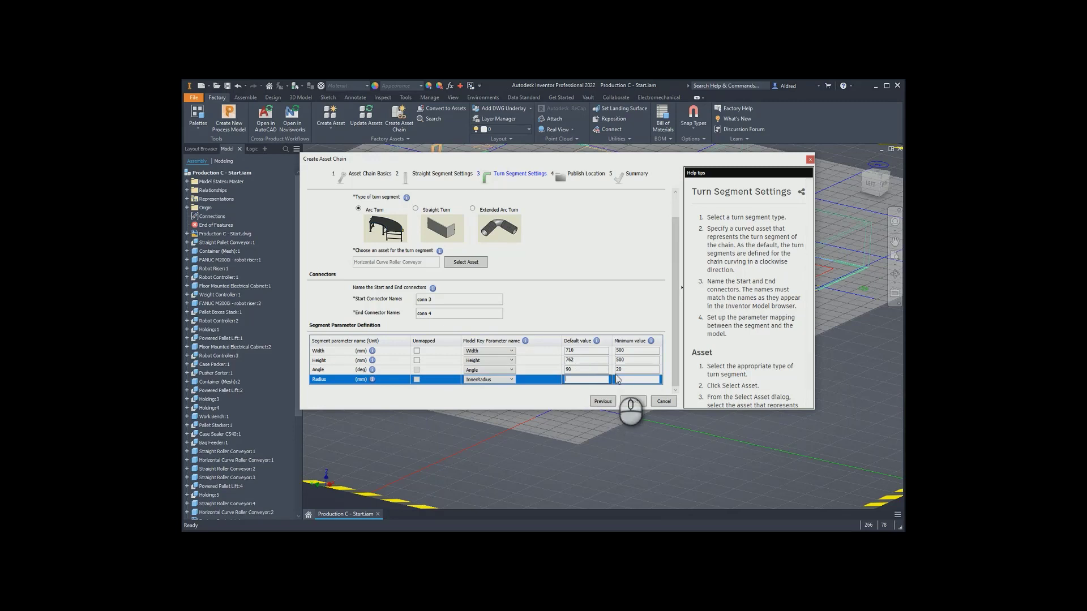
{"action": "type", "text": "500"}
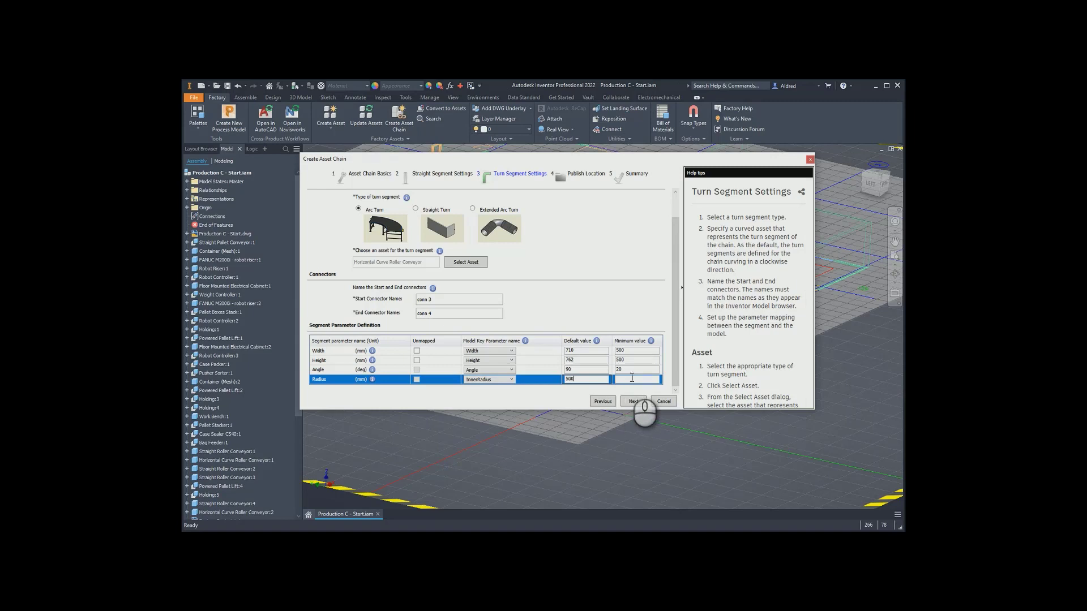
{"action": "type", "text": "300"}
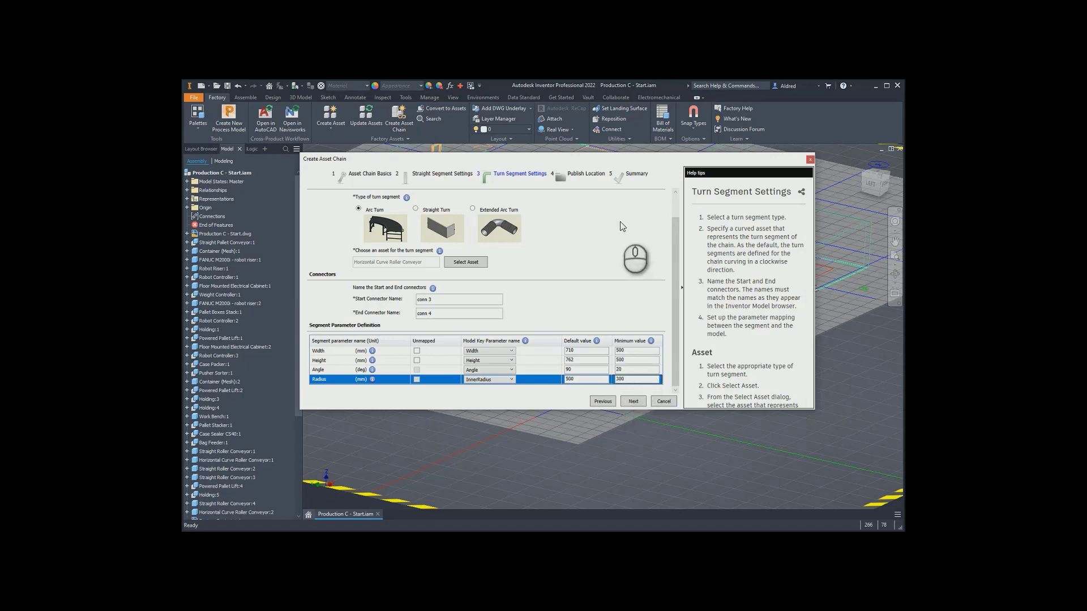
{"action": "left_click", "coordinate": [632, 400]}
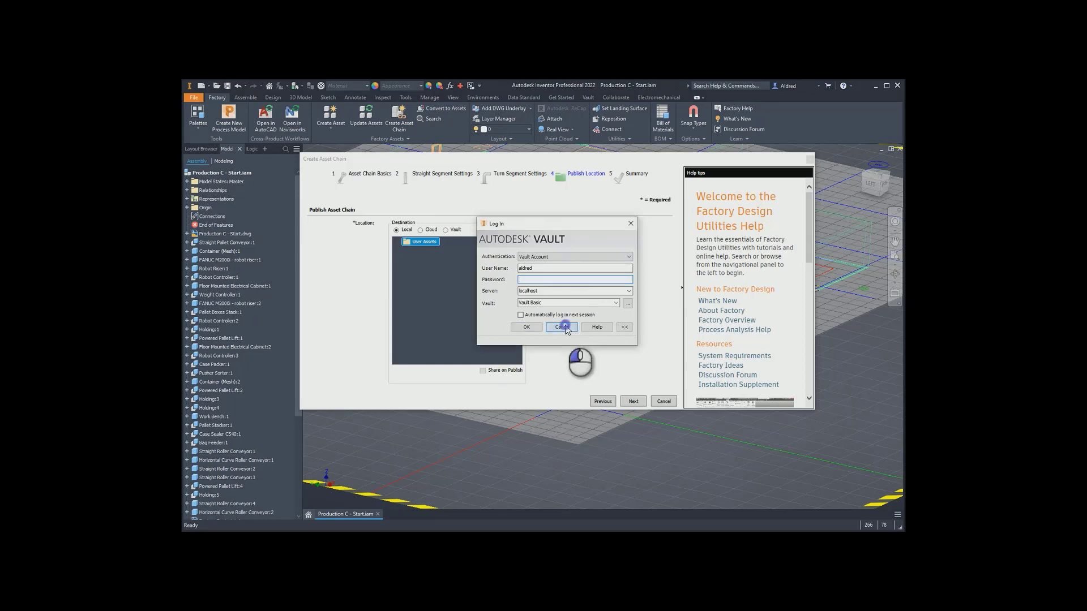
Cancel the Vault log-in and proceed to publish locally under User Assets
{"action": "left_click", "coordinate": [562, 327]}
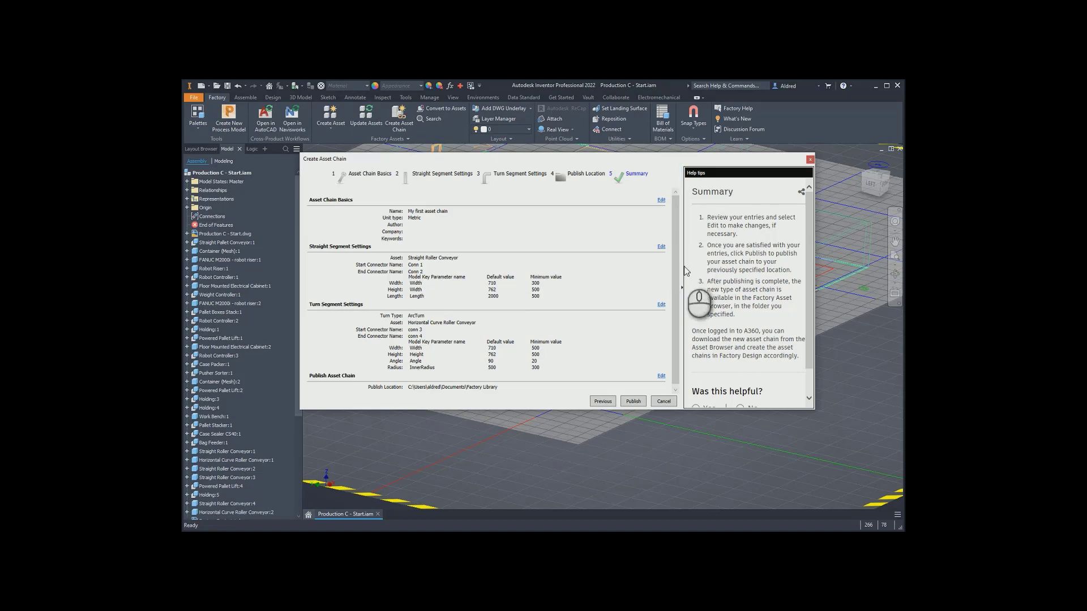
{"action": "left_click", "coordinate": [632, 401]}
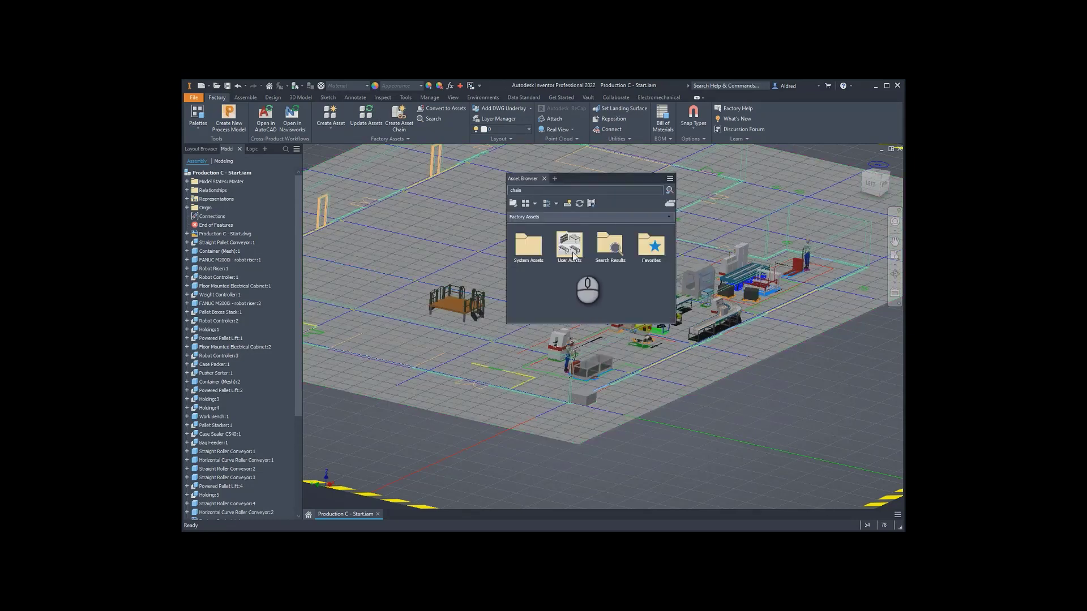
Open User Assets in the Asset Browser and pick 'My first asset chain' for placement
{"action": "left_click", "coordinate": [569, 245]}
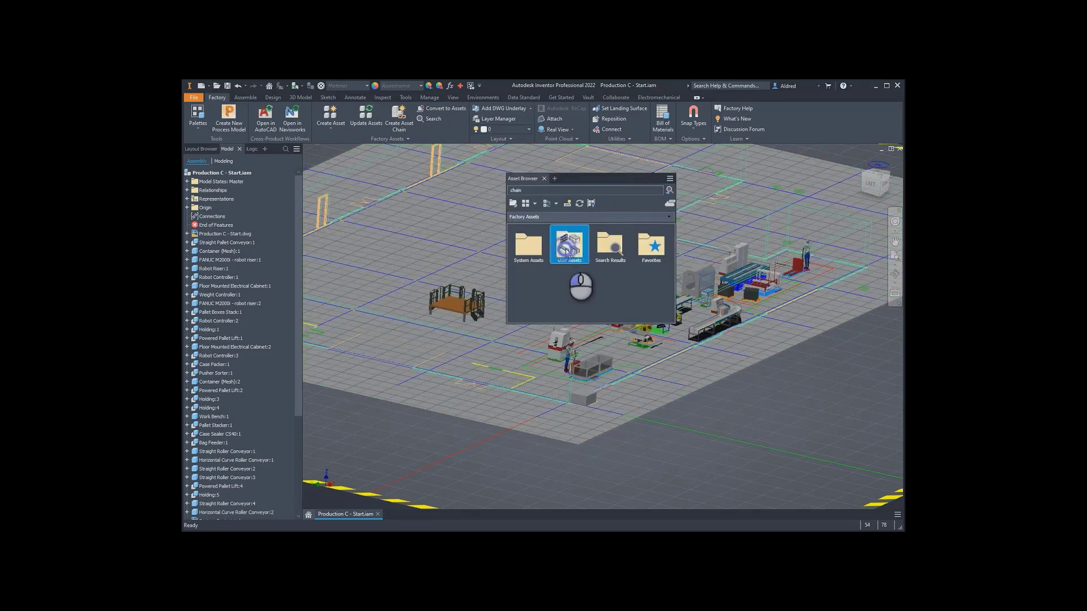
{"action": "double_click", "coordinate": [568, 244]}
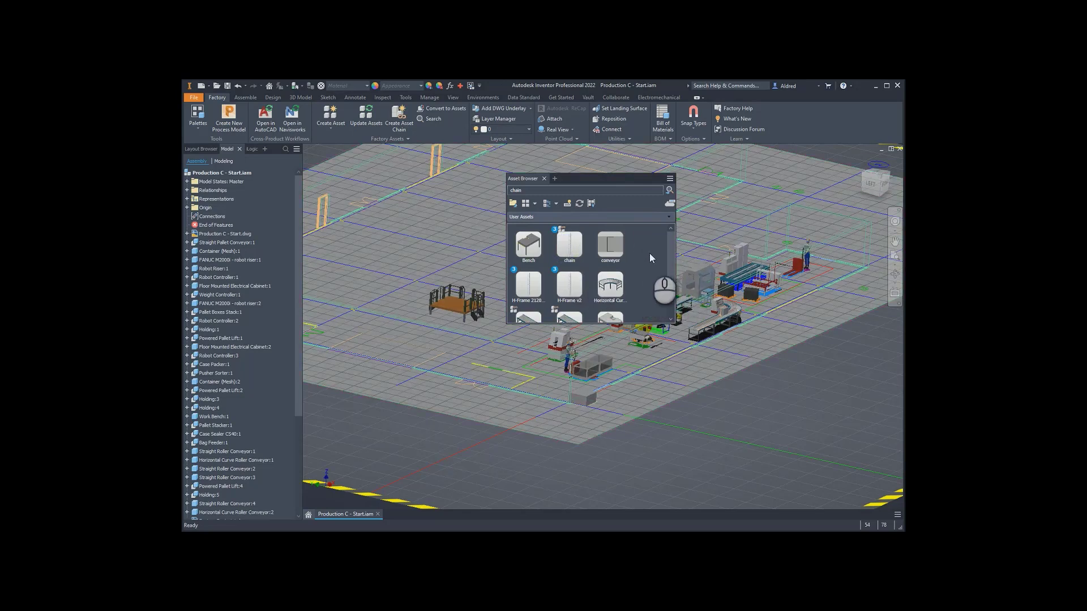
{"action": "scroll", "scroll_direction": "down", "scroll_amount": 3}
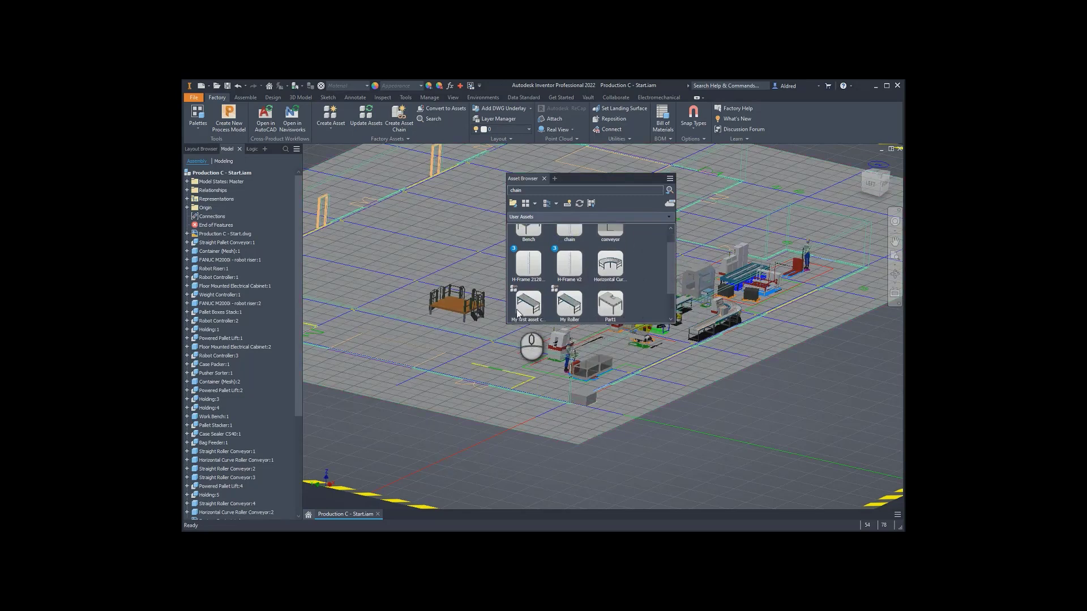
{"action": "left_click", "coordinate": [526, 303]}
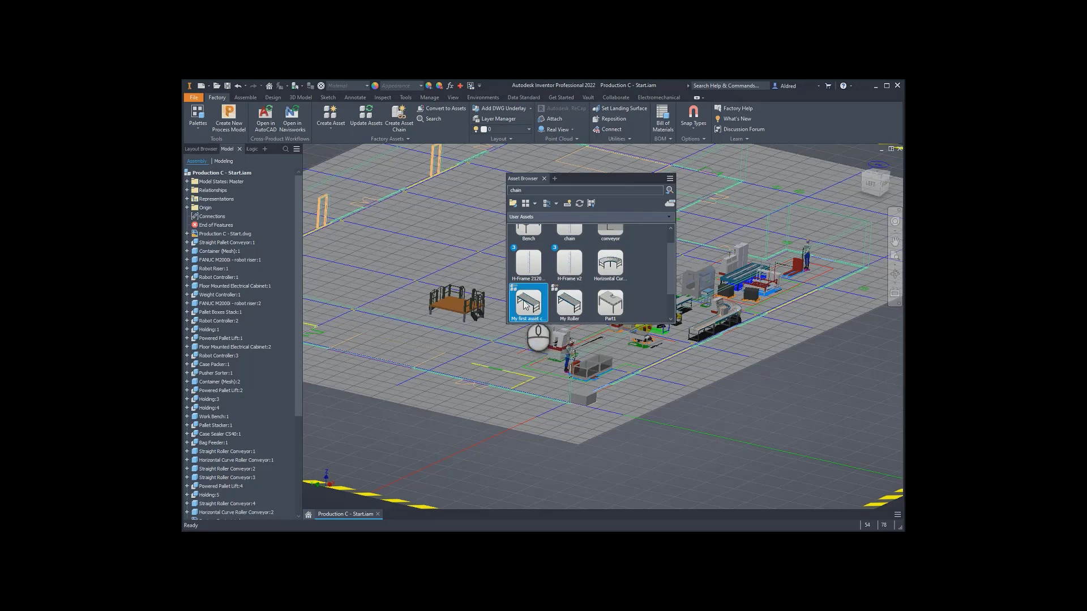
{"action": "mouse_move", "coordinate": [529, 303]}
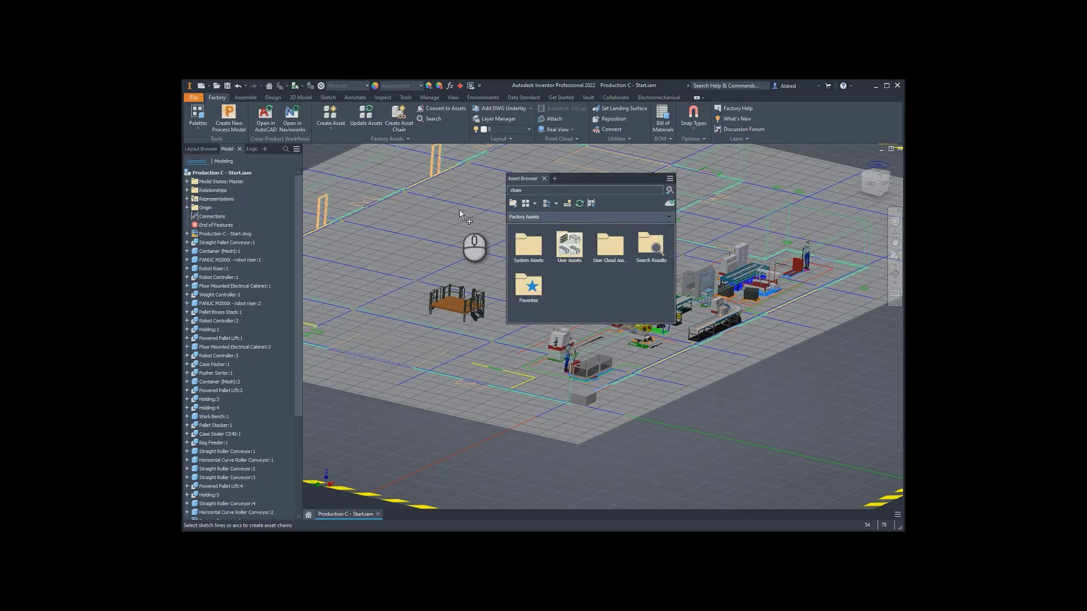
{"action": "mouse_move", "coordinate": [477, 214]}
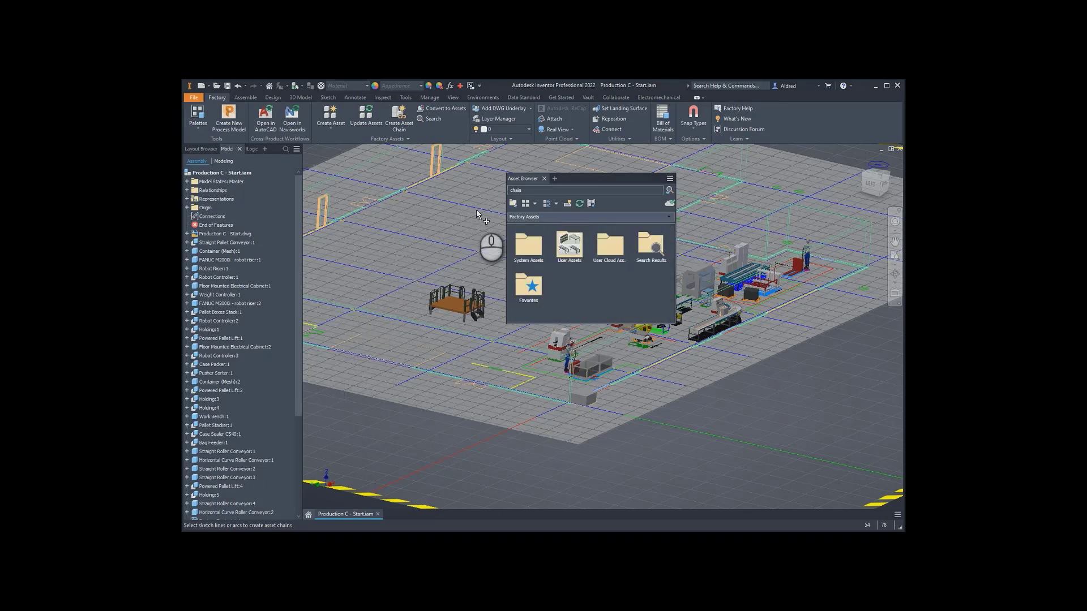